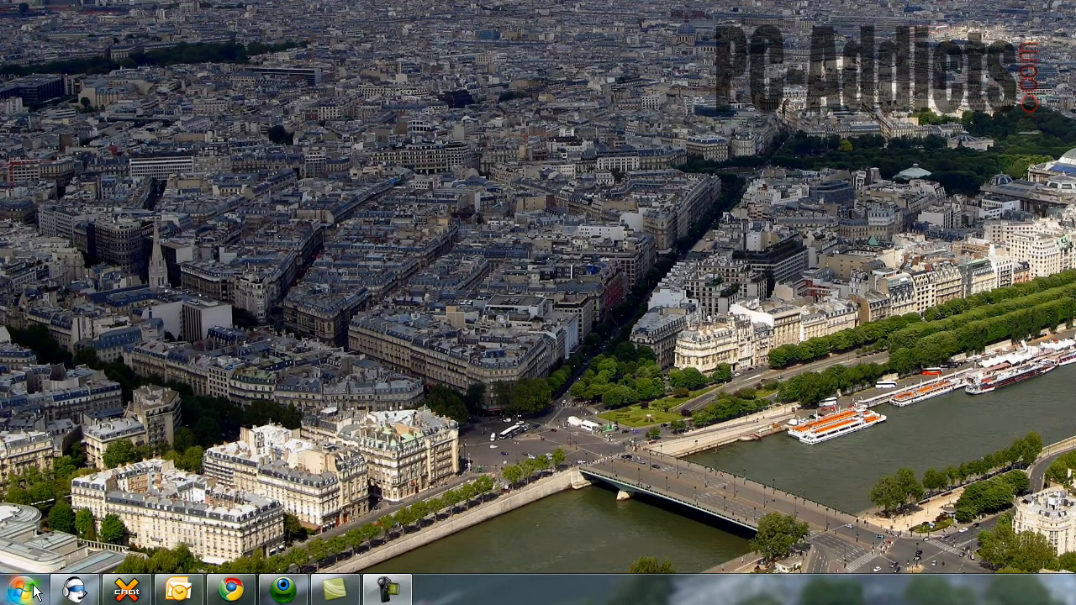
- From Computer, open Removable Disk (F:), then DCIM and a camera photo folder
click(23, 586)
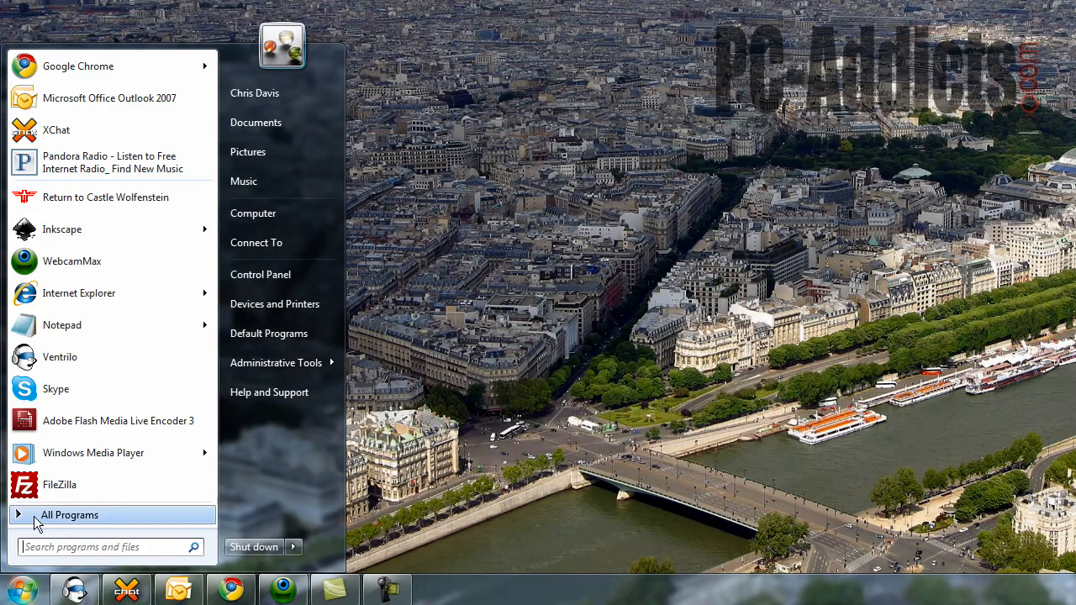
click(253, 213)
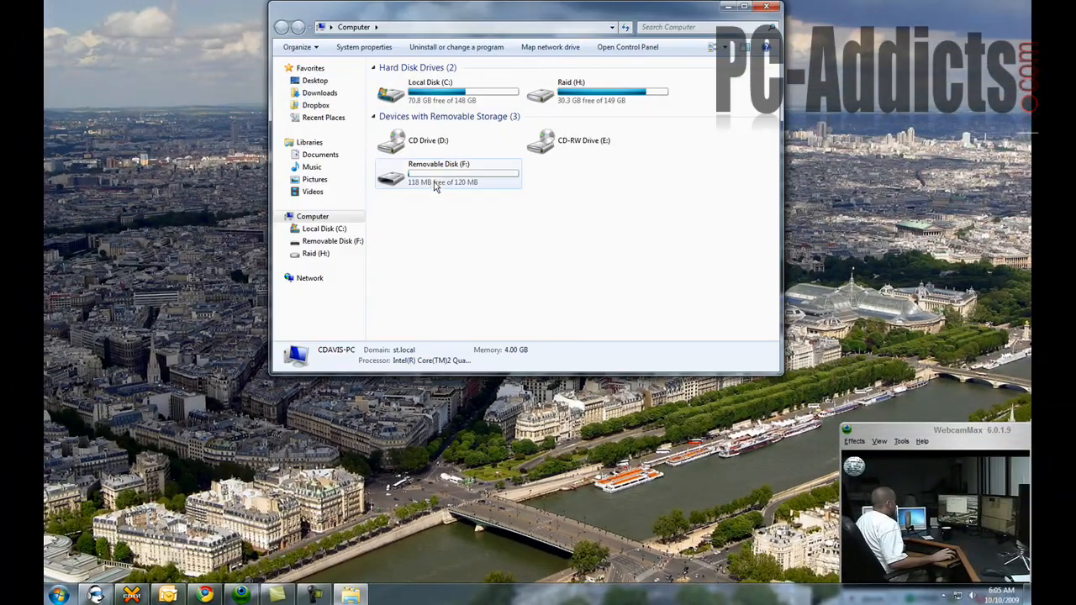
double_click(439, 172)
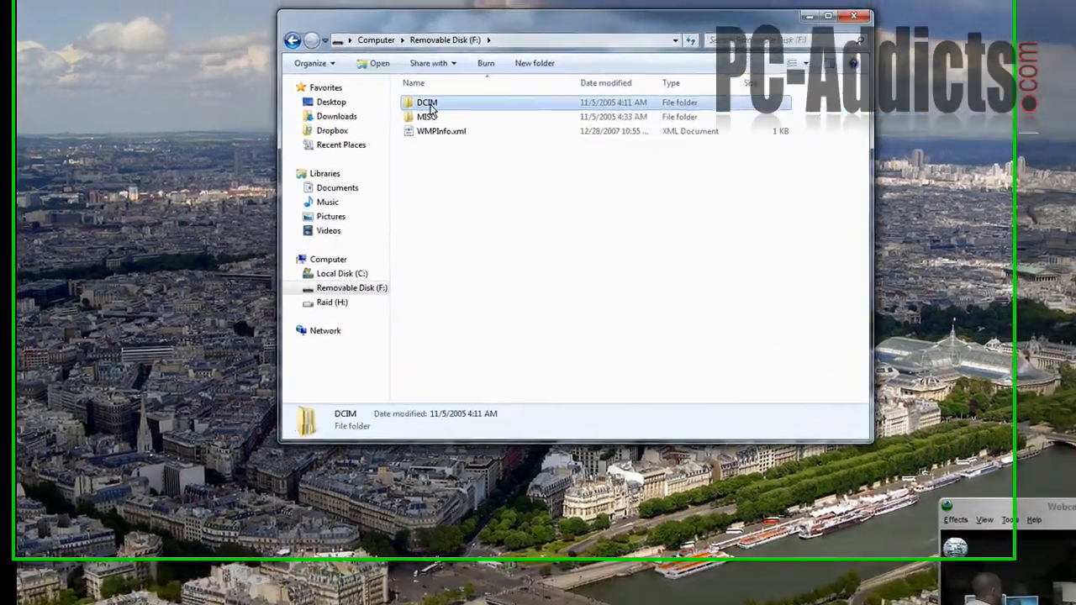
double_click(427, 102)
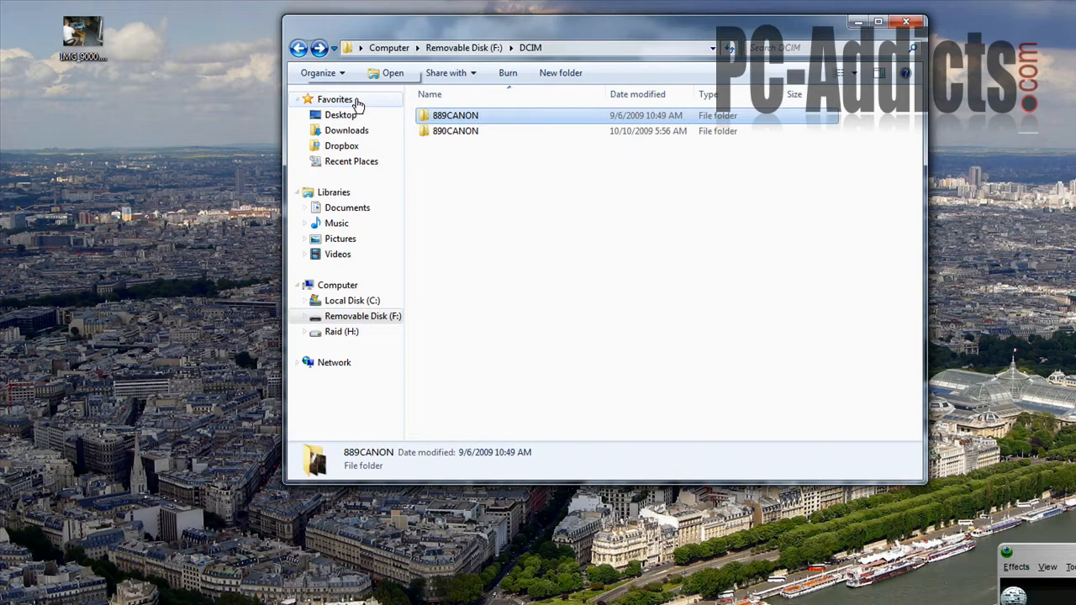
double_click(456, 131)
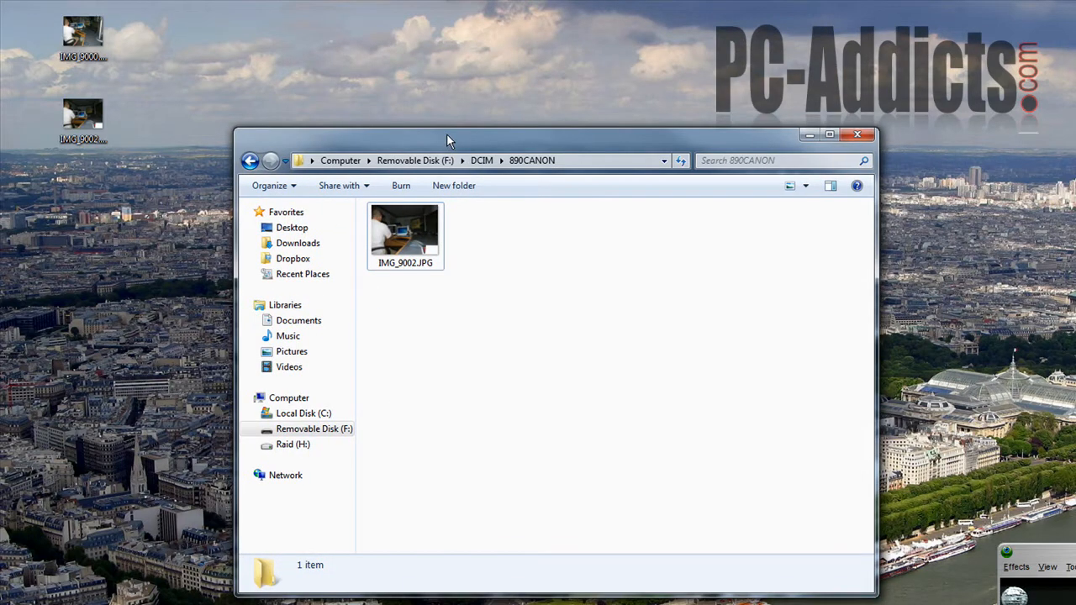
mouse_move(536, 298)
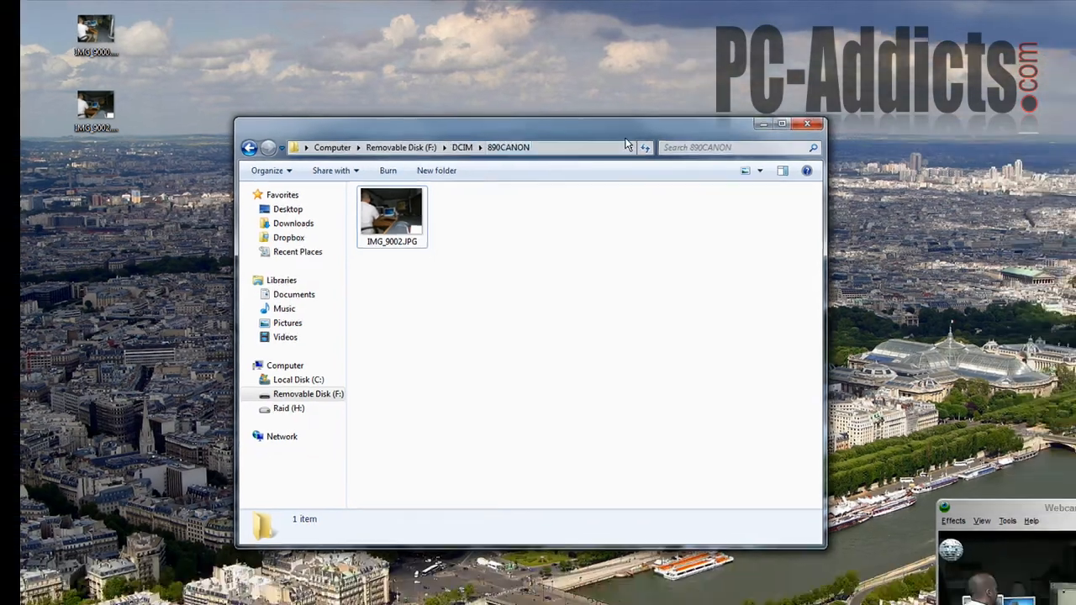
- Search the Start menu for 'pic', then expand All Programs > Microsoft Office
click(806, 124)
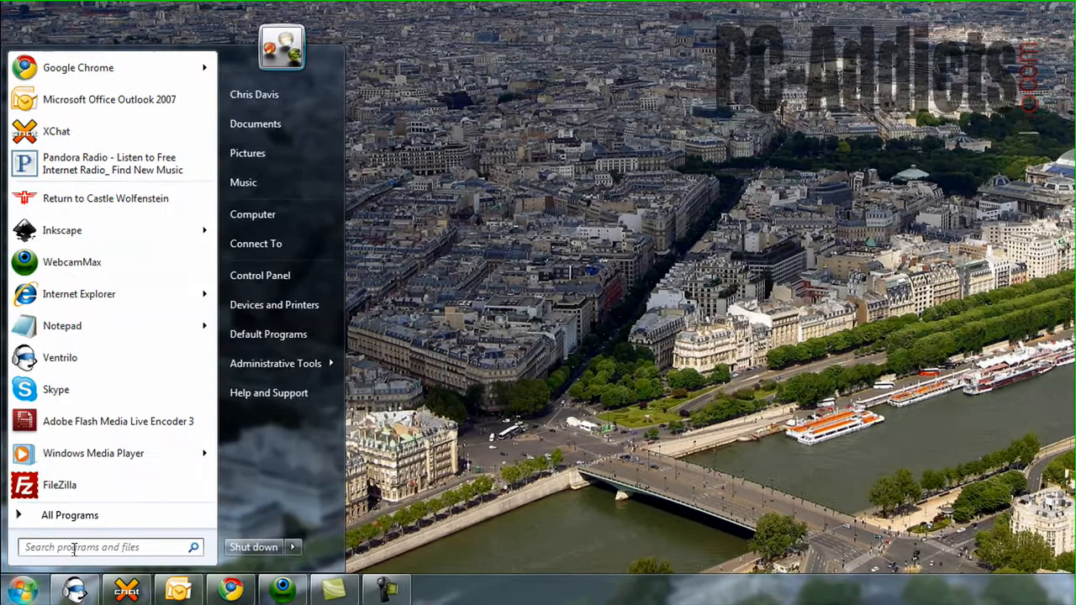
text(p)
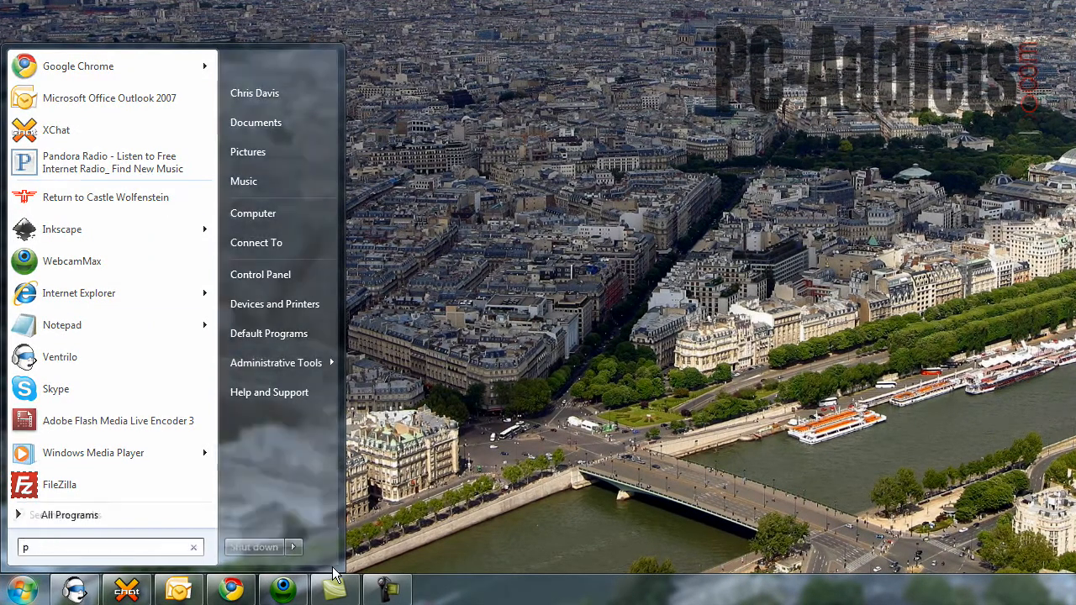
text(ic)
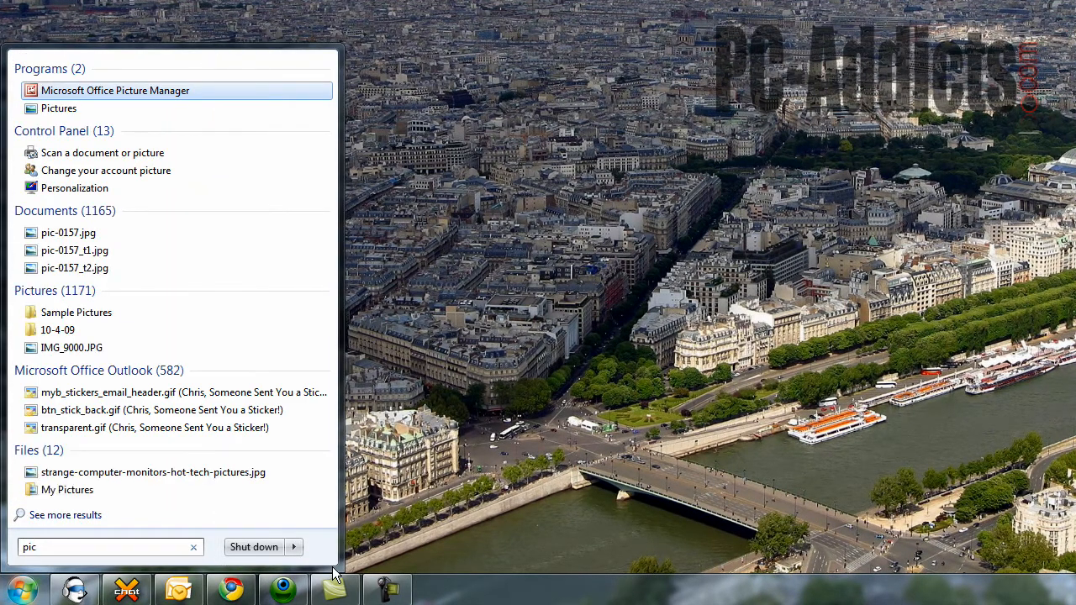
mouse_move(122, 90)
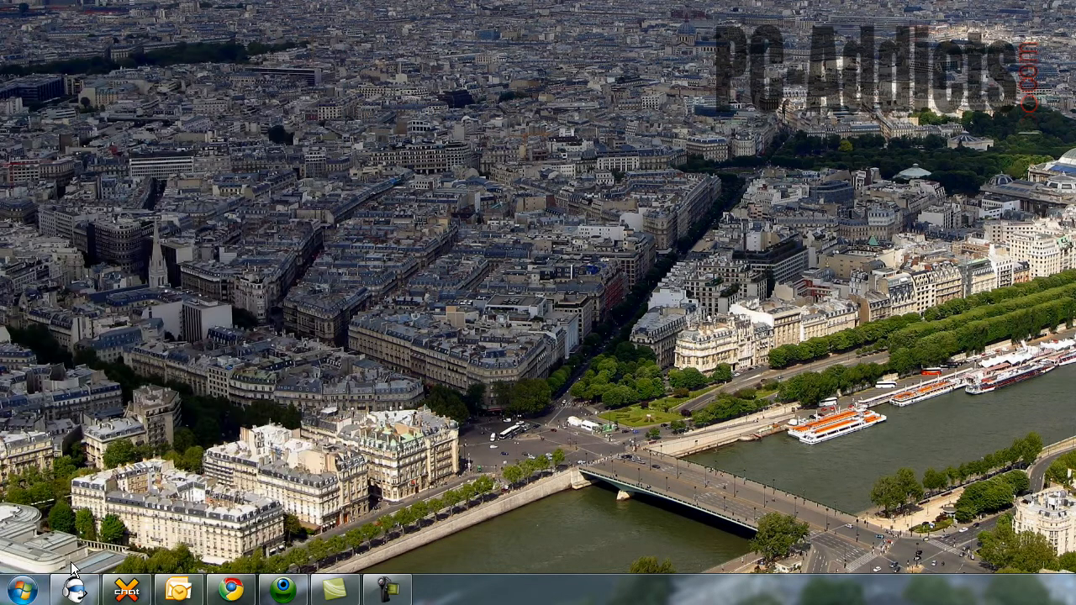
click(23, 589)
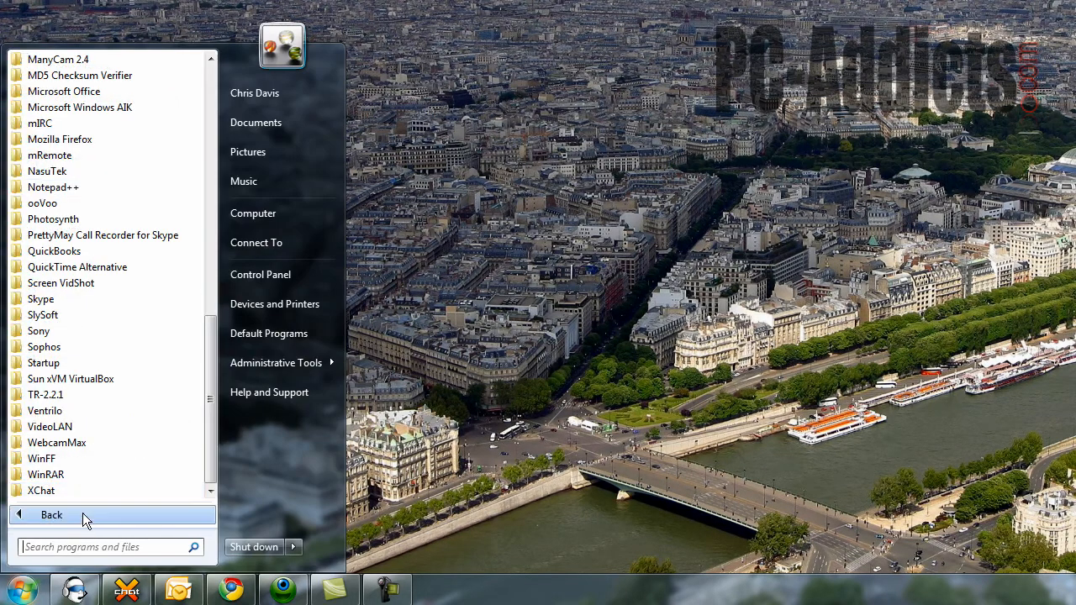
mouse_move(59, 139)
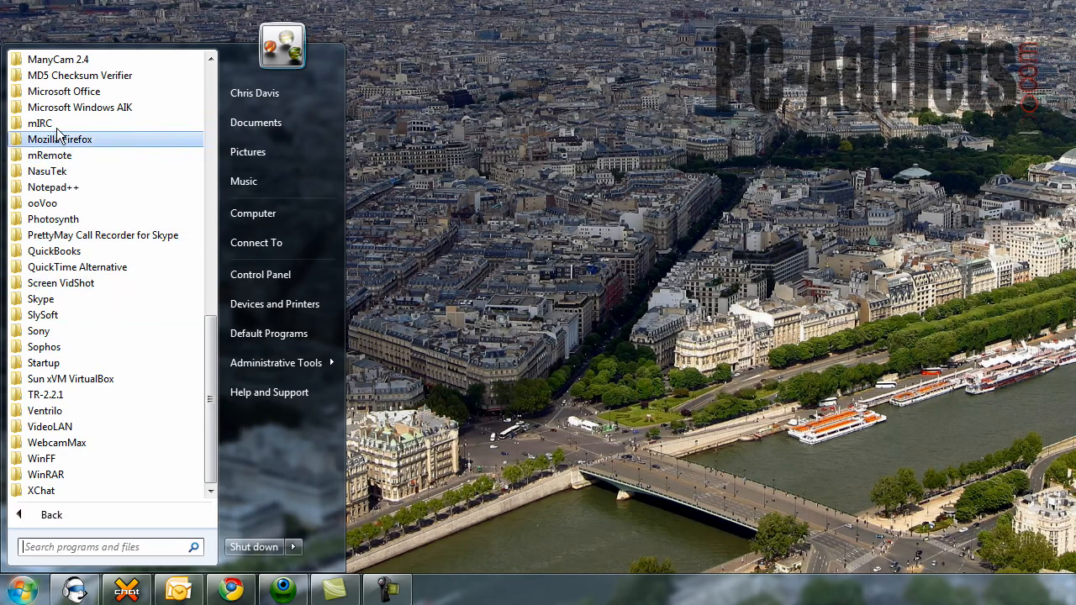
mouse_move(63, 90)
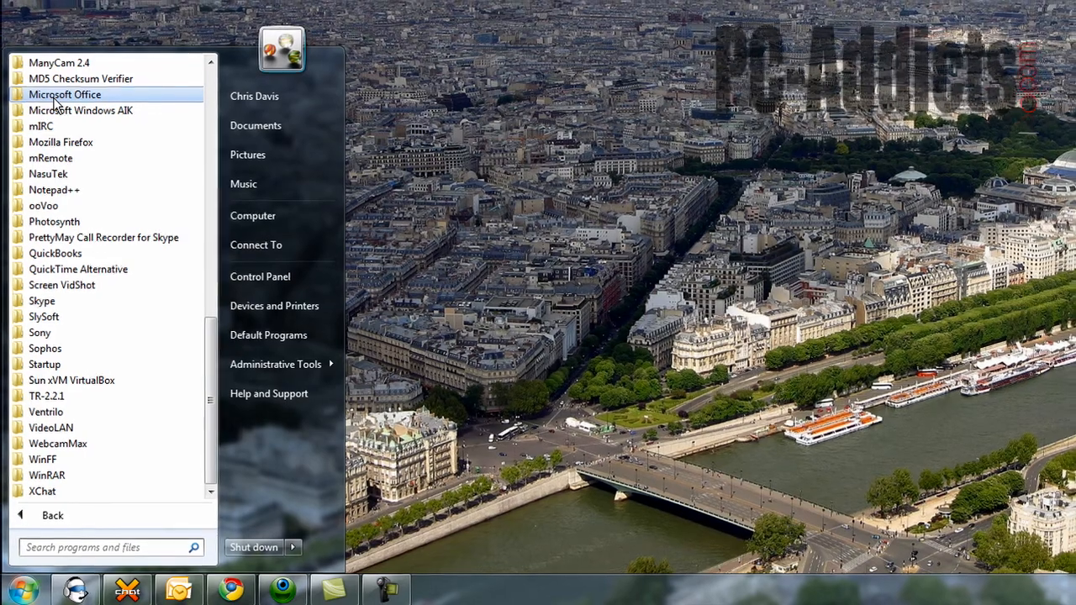
click(64, 94)
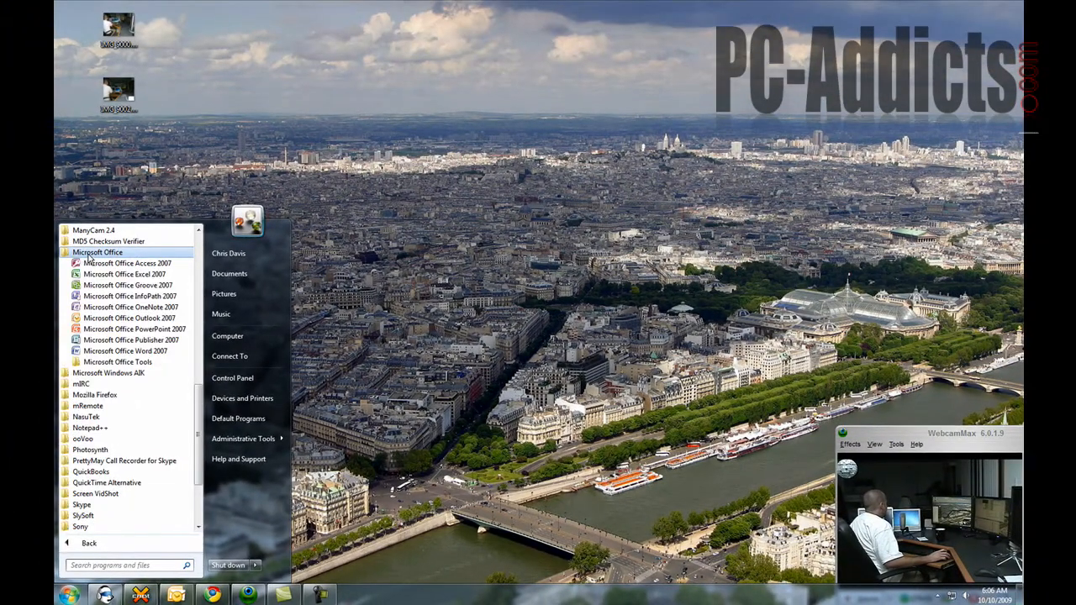
mouse_move(118, 362)
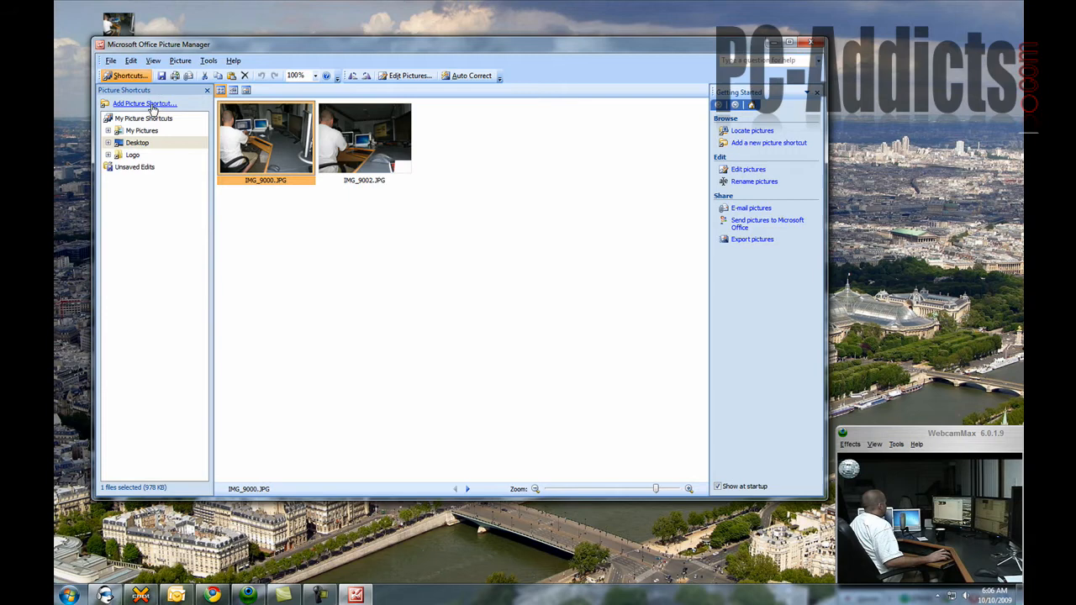
- Add the Desktop folder as a picture shortcut to show IMG_9000 and IMG_9002
click(137, 142)
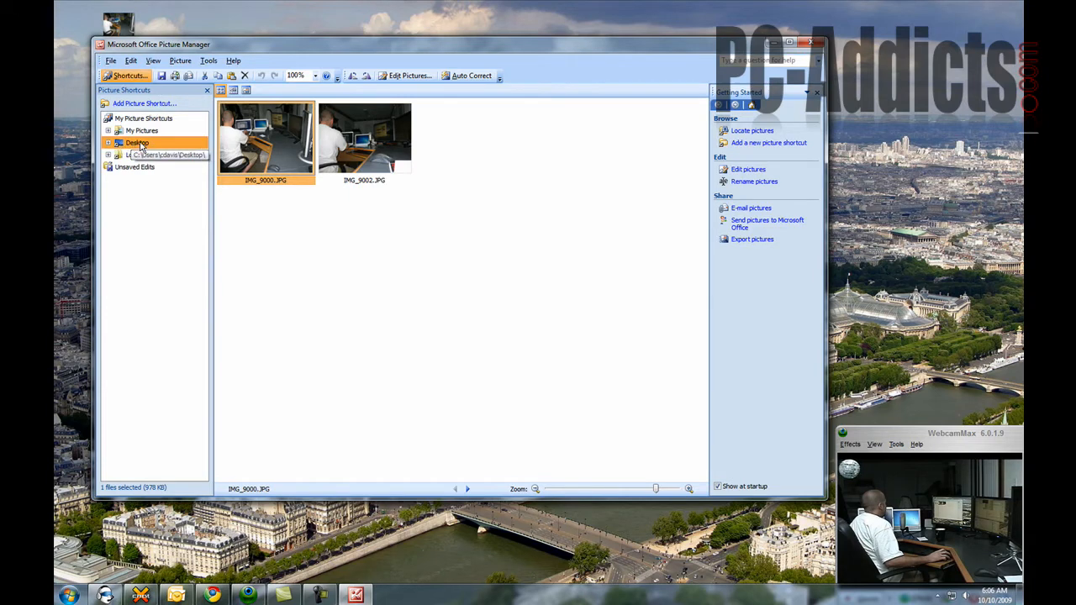
drag(158, 43, 195, 24)
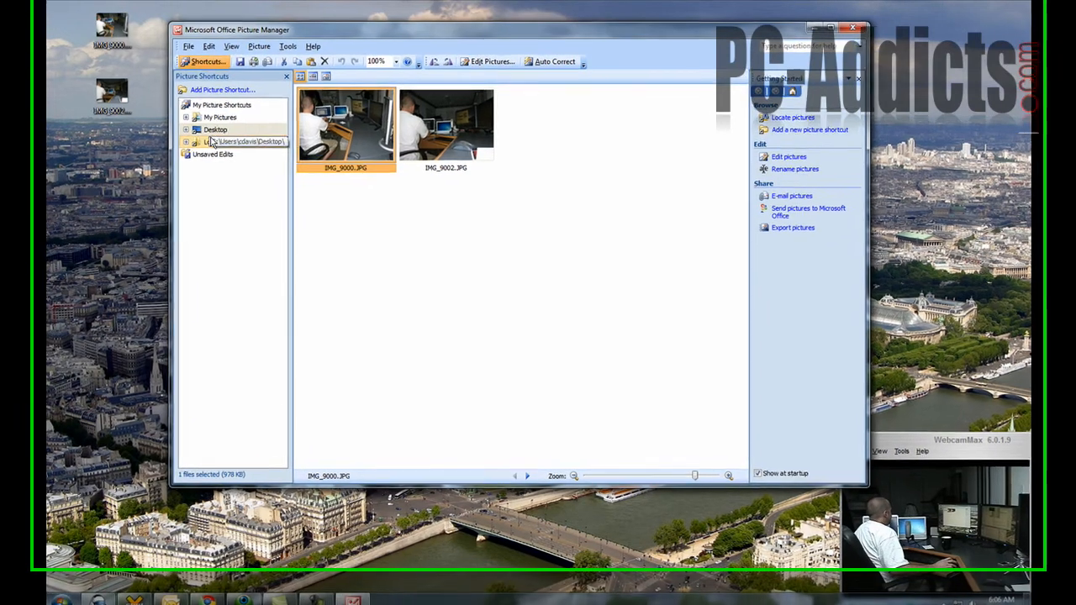
click(221, 89)
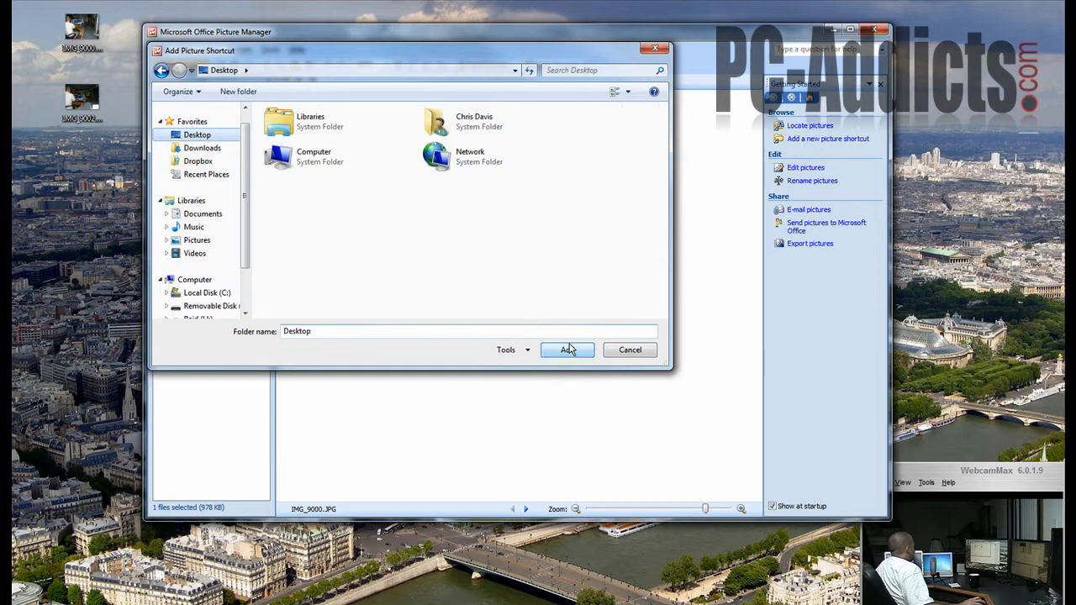
click(566, 349)
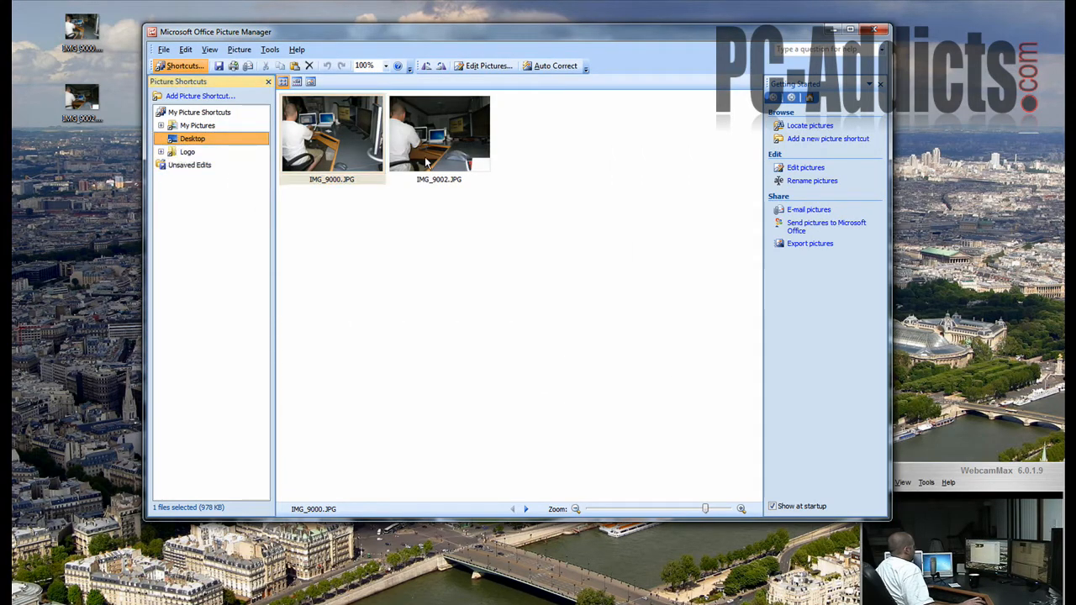
- Select the IMG_9002.JPG and IMG_9000.JPG thumbnails together
click(439, 132)
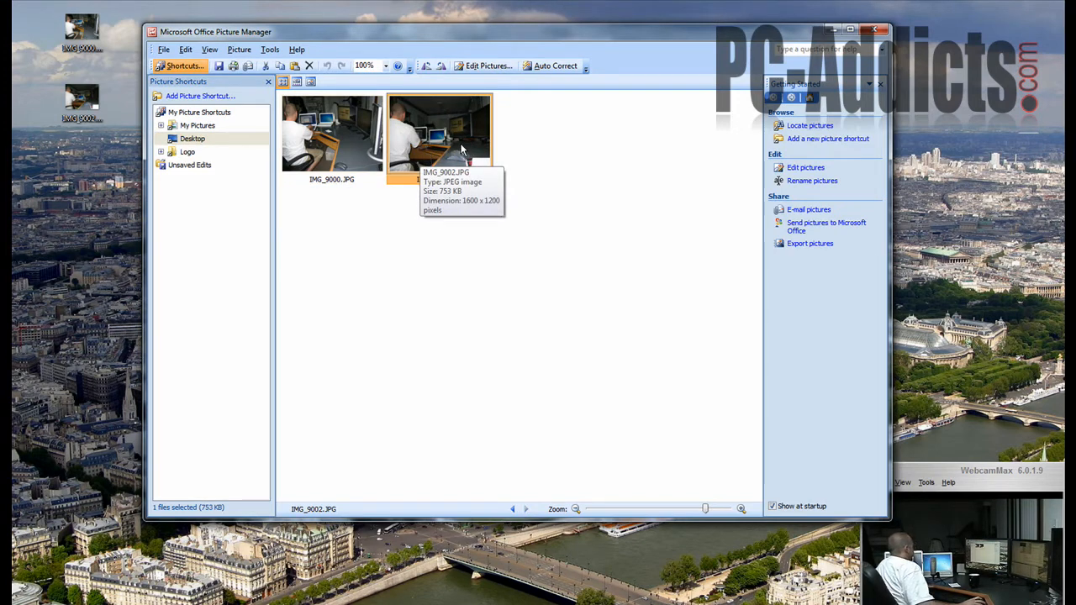
click(332, 135)
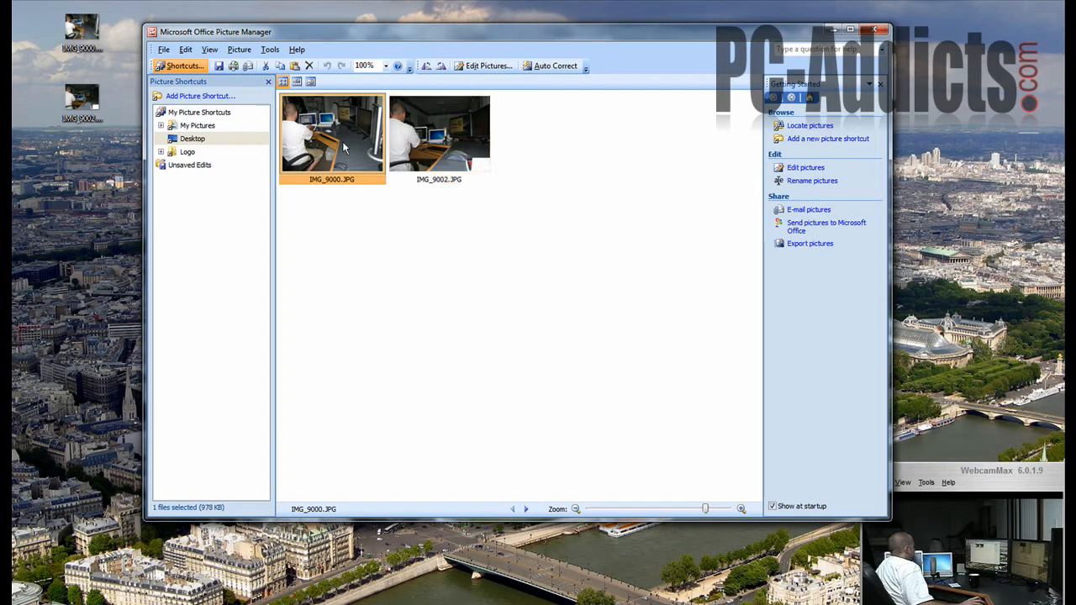
mouse_move(315, 152)
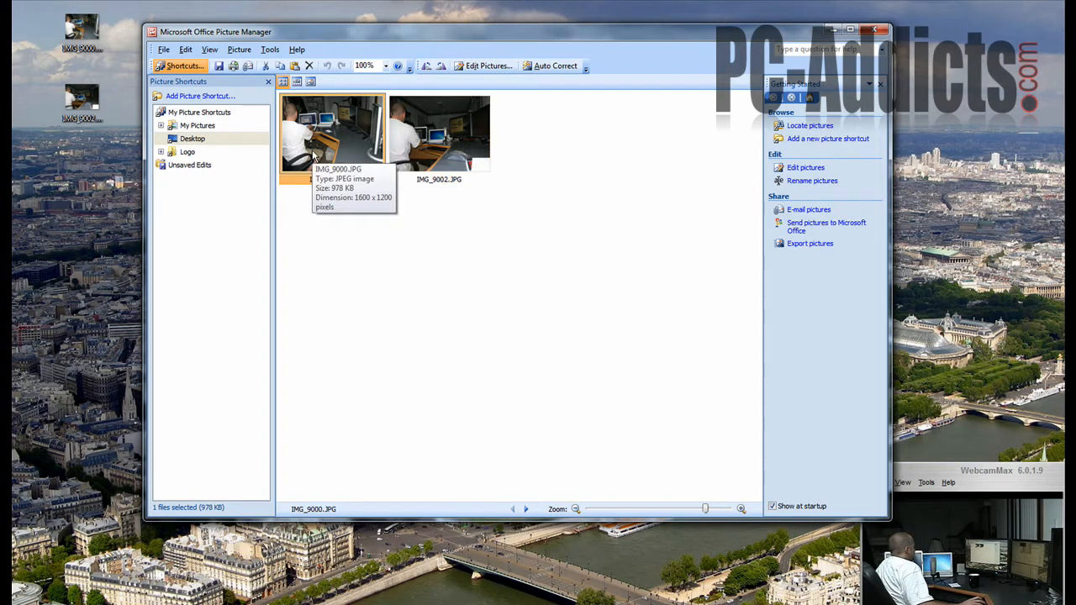
mouse_move(458, 134)
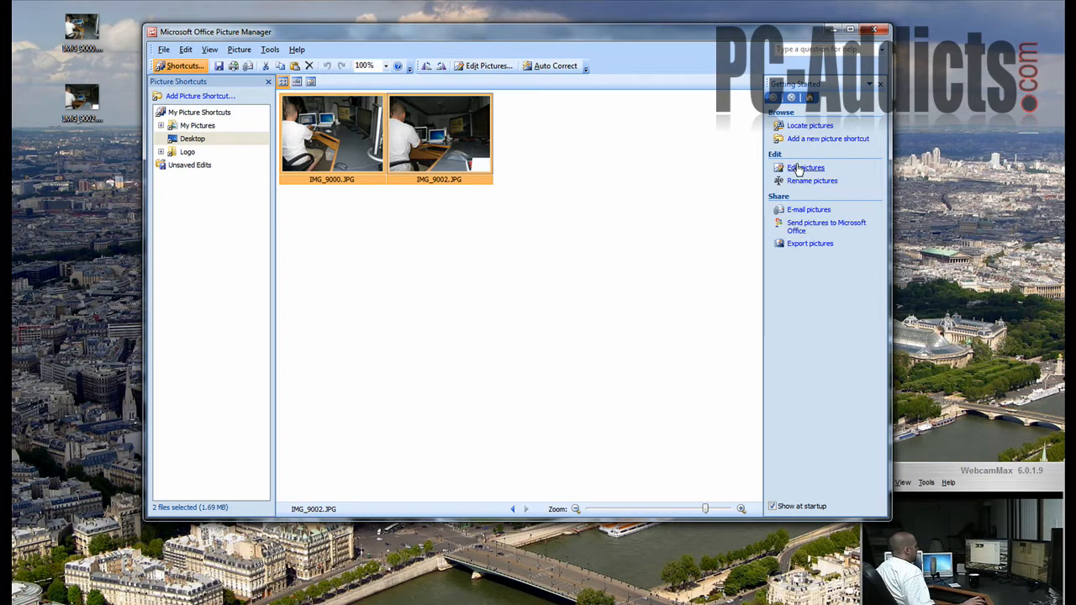
- Show the Edit Pictures pane for the two selected photos
click(805, 167)
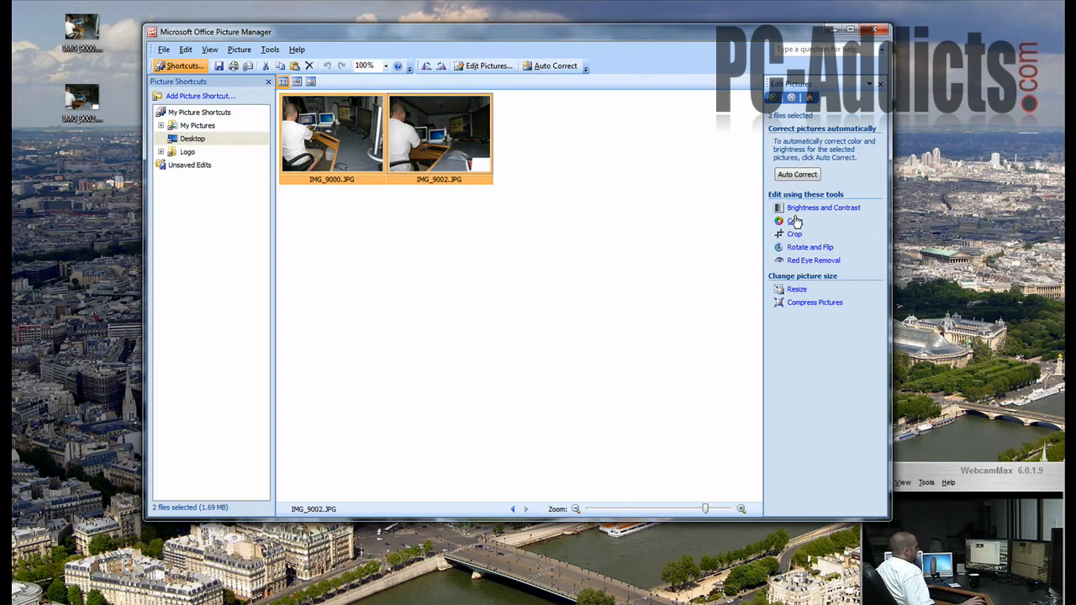
mouse_move(803, 237)
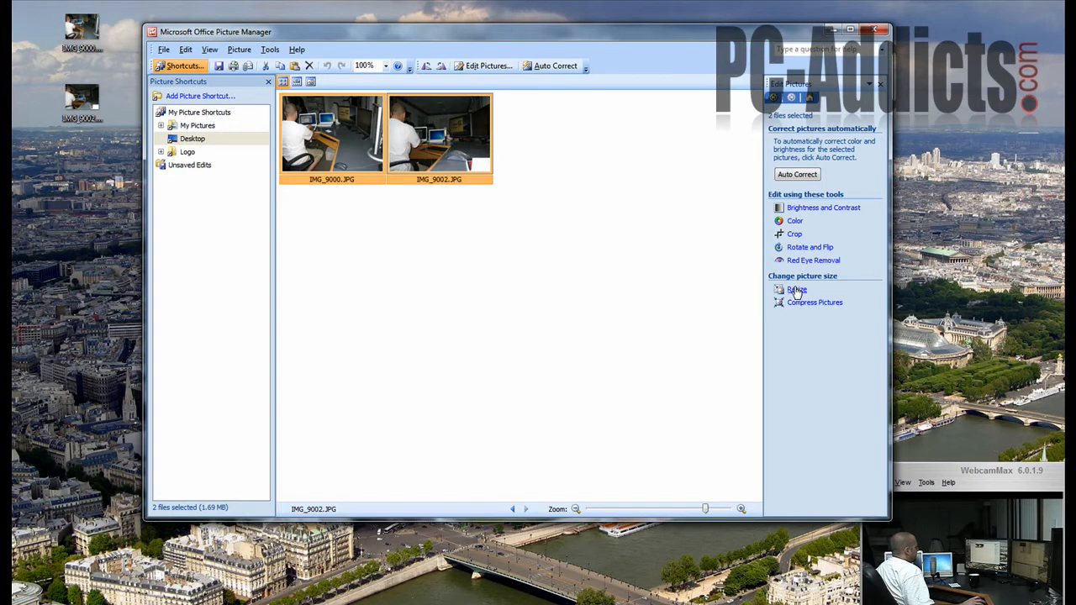
mouse_move(622, 225)
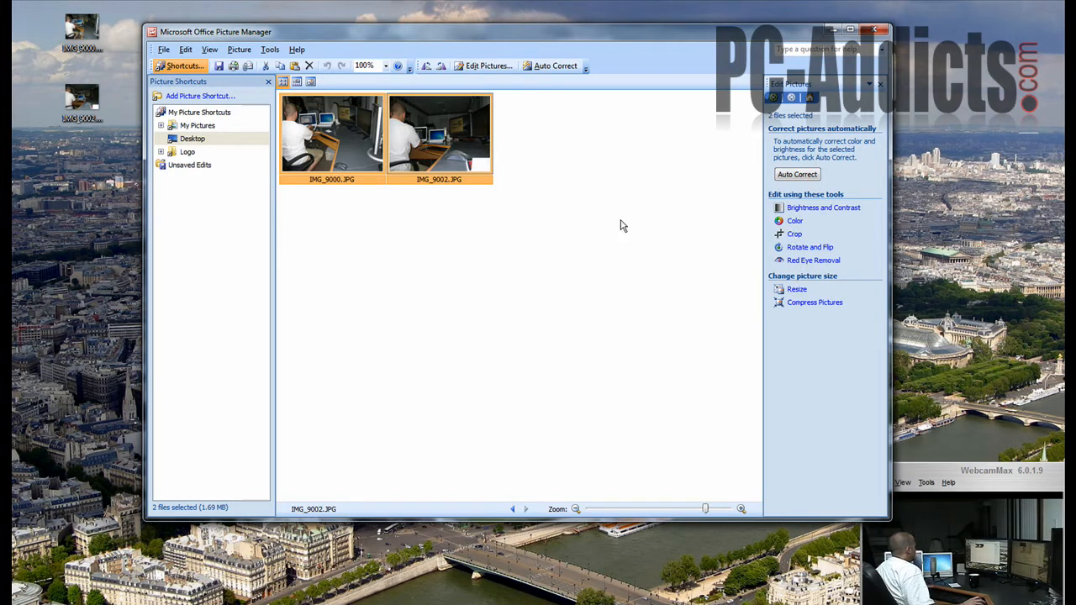
mouse_move(424, 126)
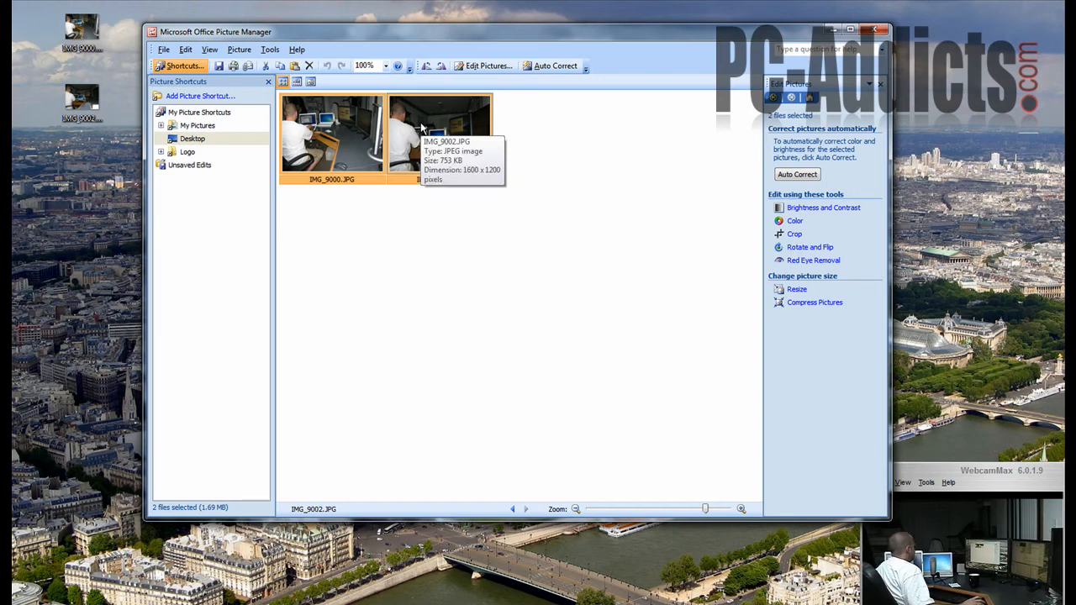
mouse_move(434, 137)
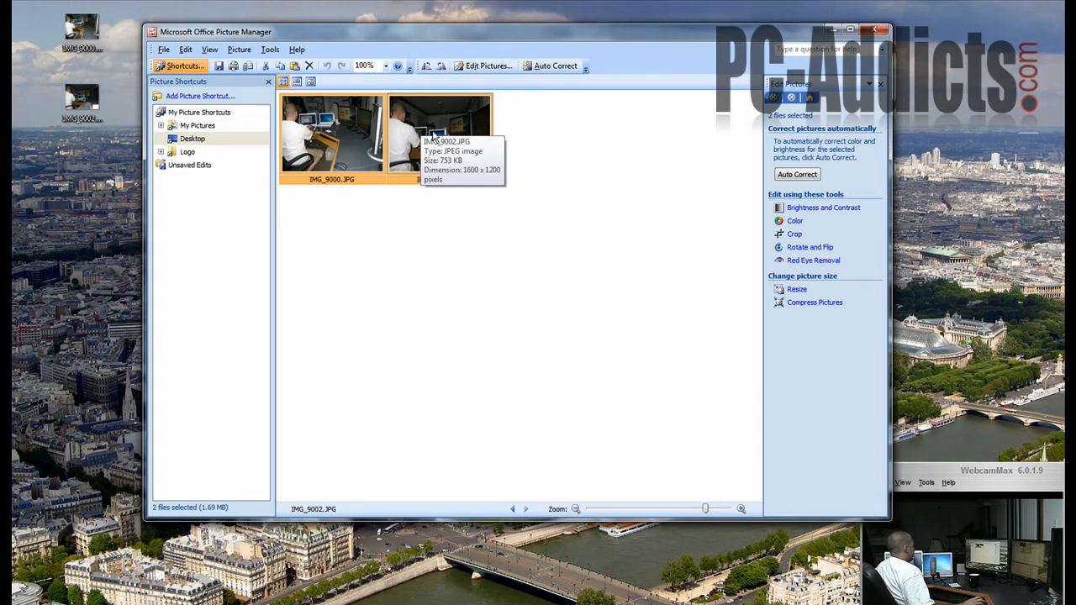
mouse_move(797, 244)
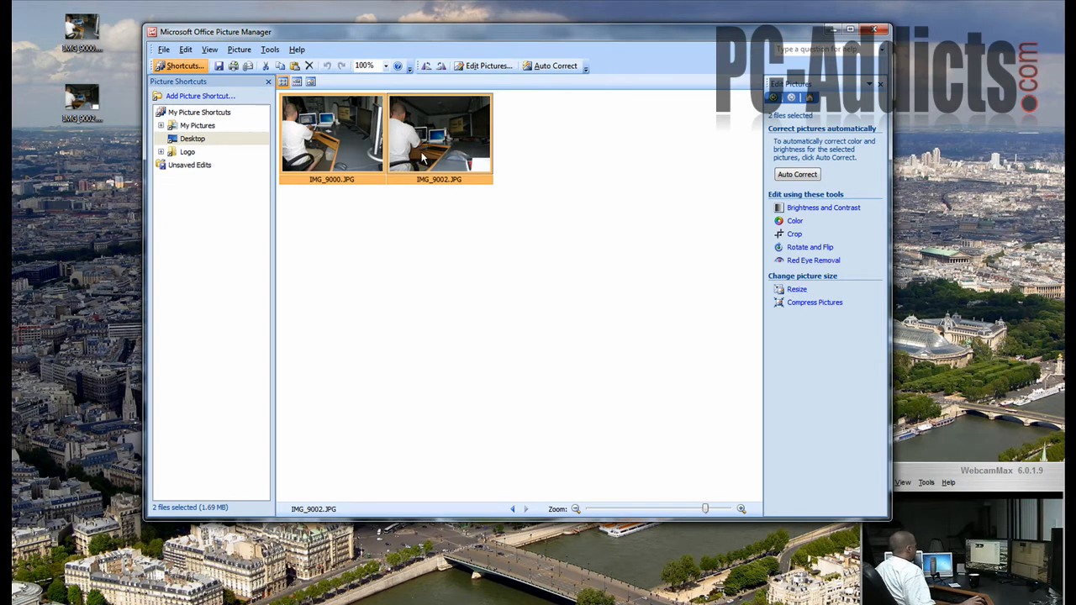
- Copy and paste both photos, select the copies, and bring up their Resize settings
right_click(438, 132)
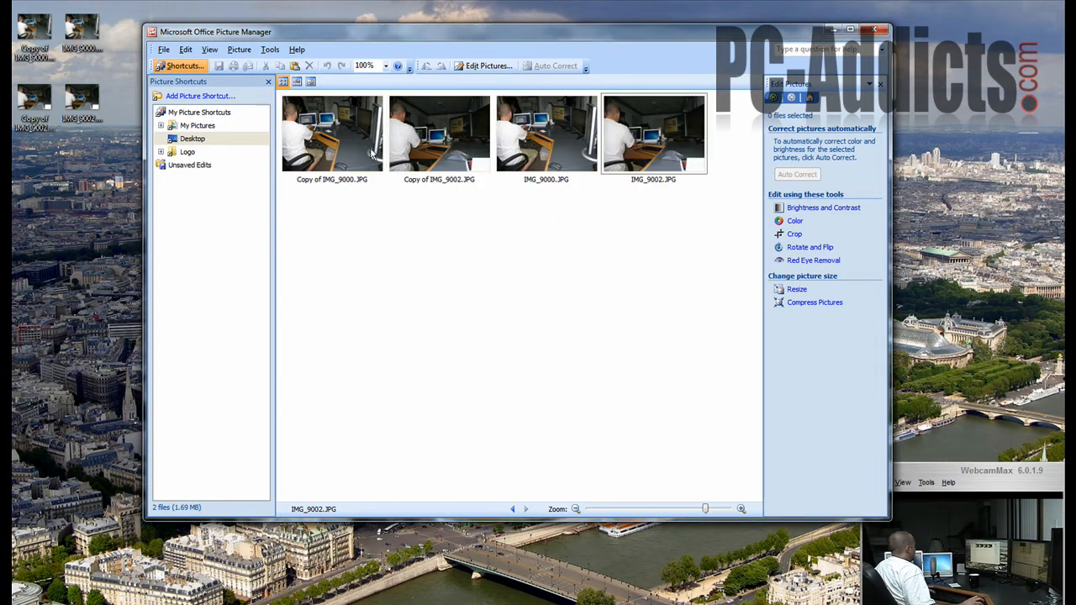
click(438, 133)
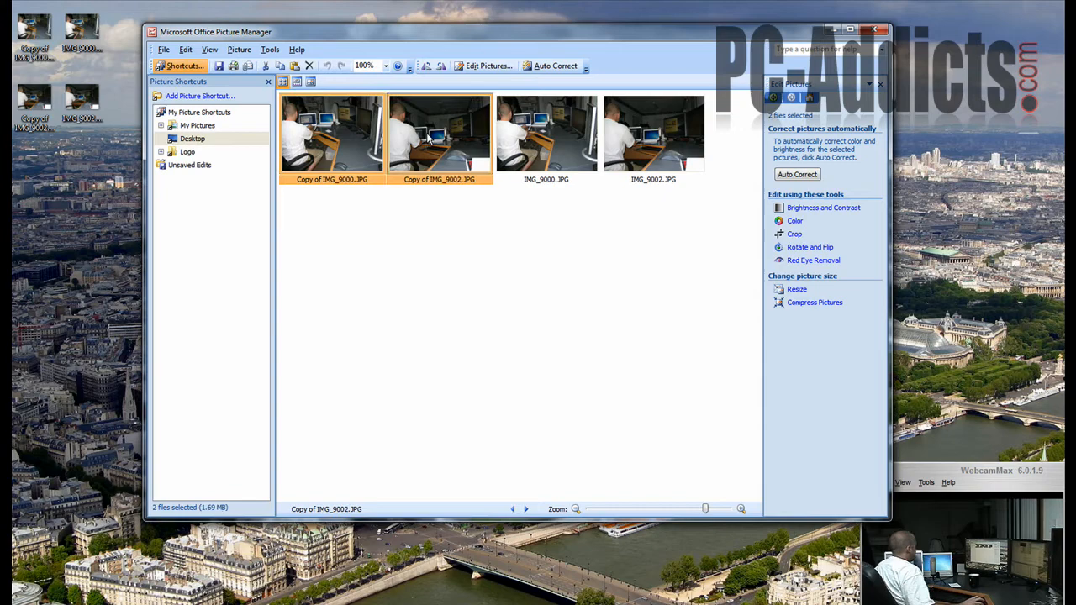
click(796, 288)
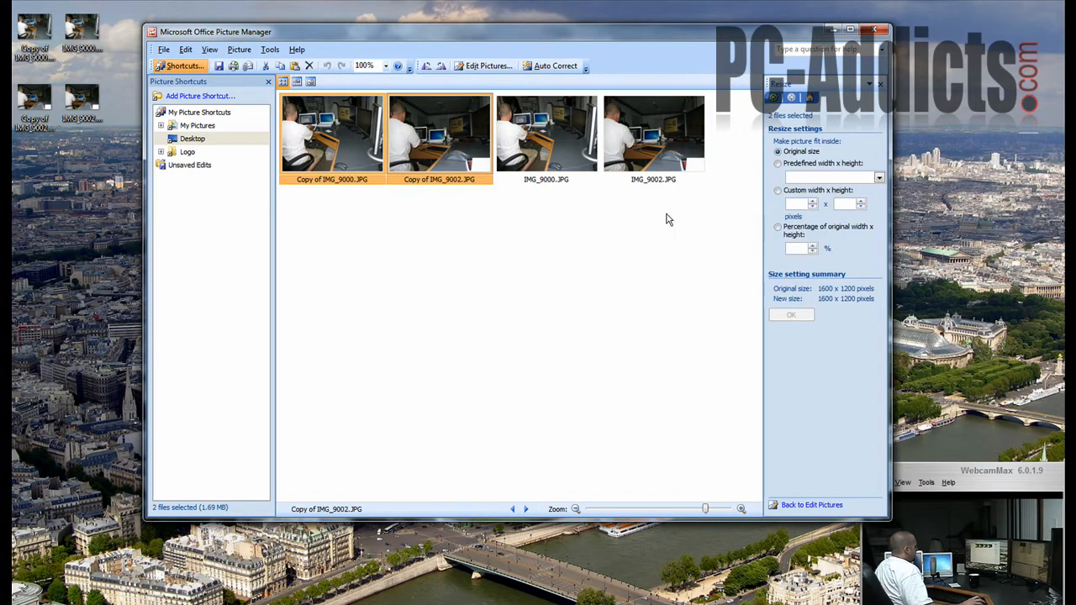
mouse_move(826, 202)
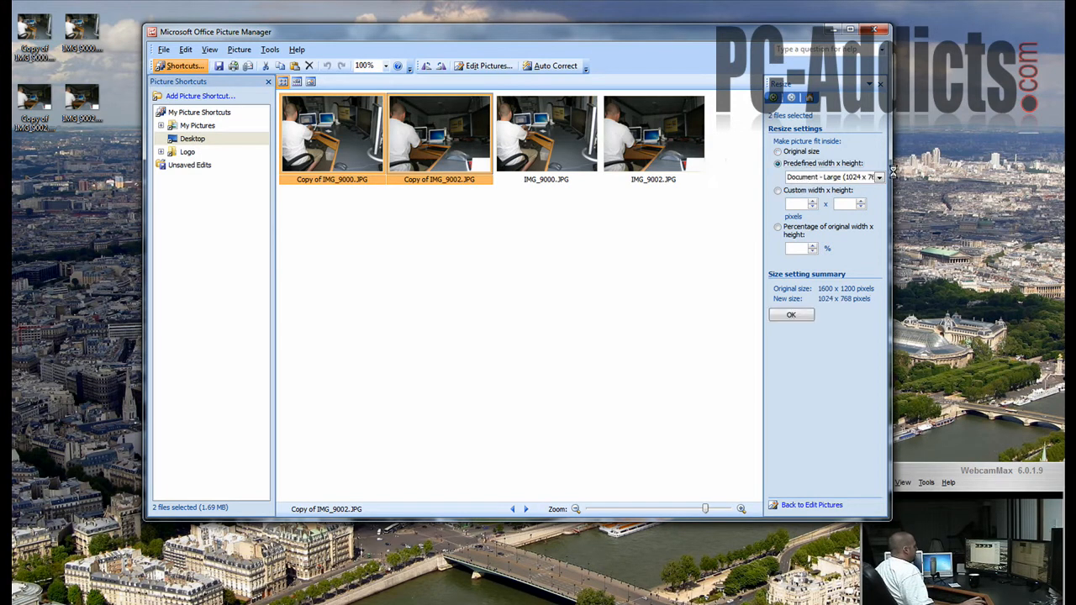
- Resize both copies to 50% of the original width x height, giving 800 x 600
click(878, 176)
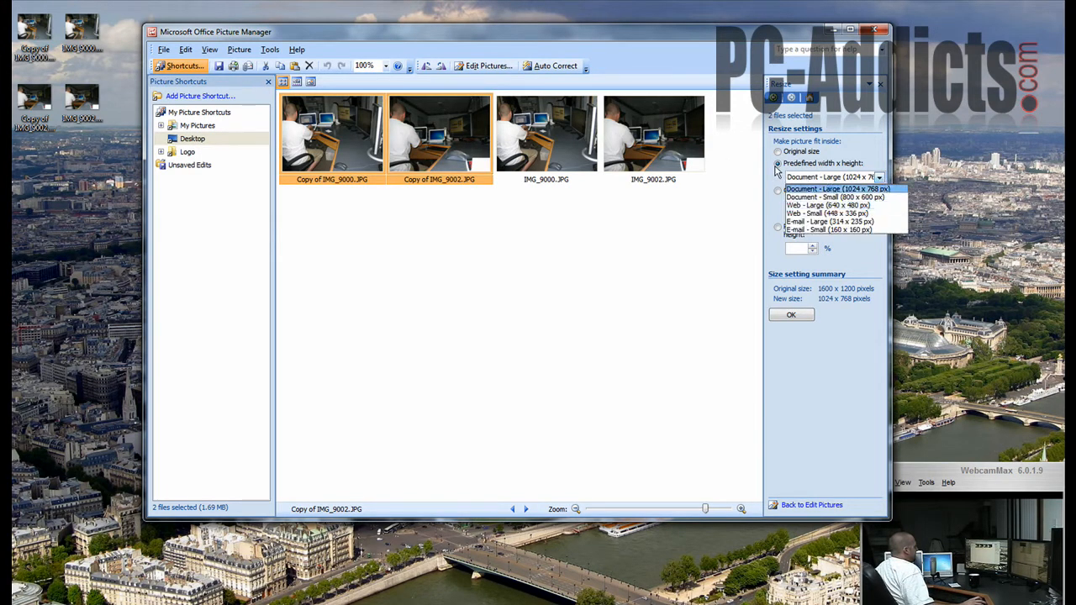
mouse_move(821, 200)
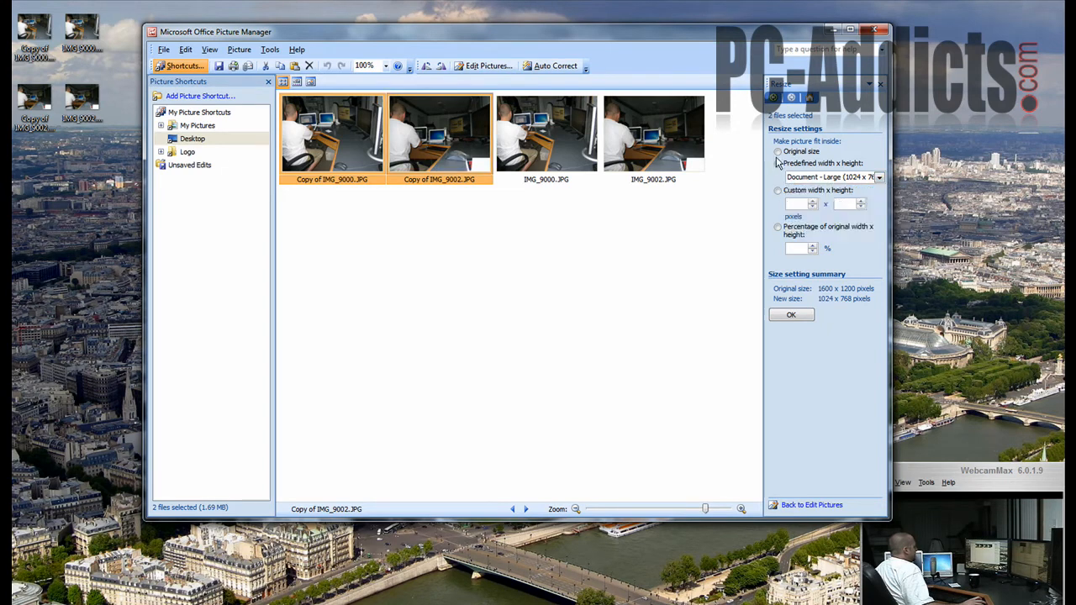
click(778, 151)
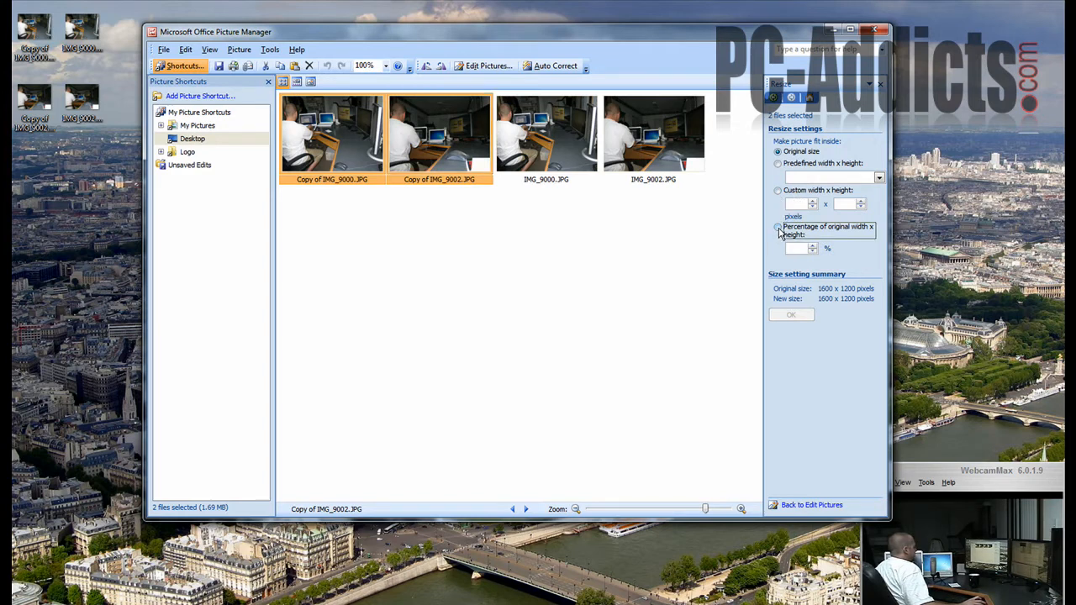
click(777, 228)
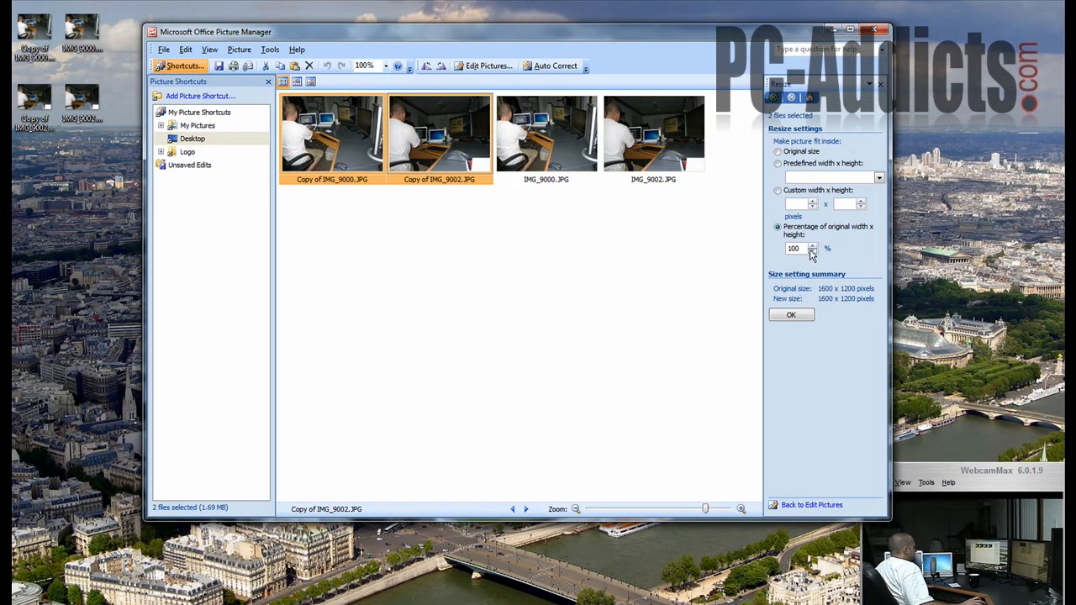
click(813, 250)
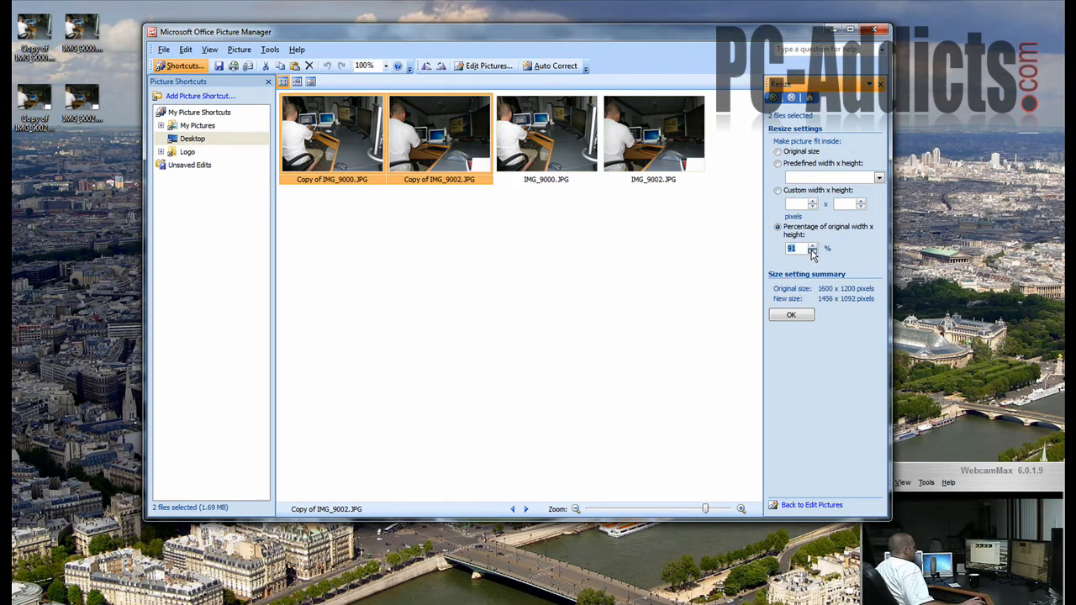
click(813, 251)
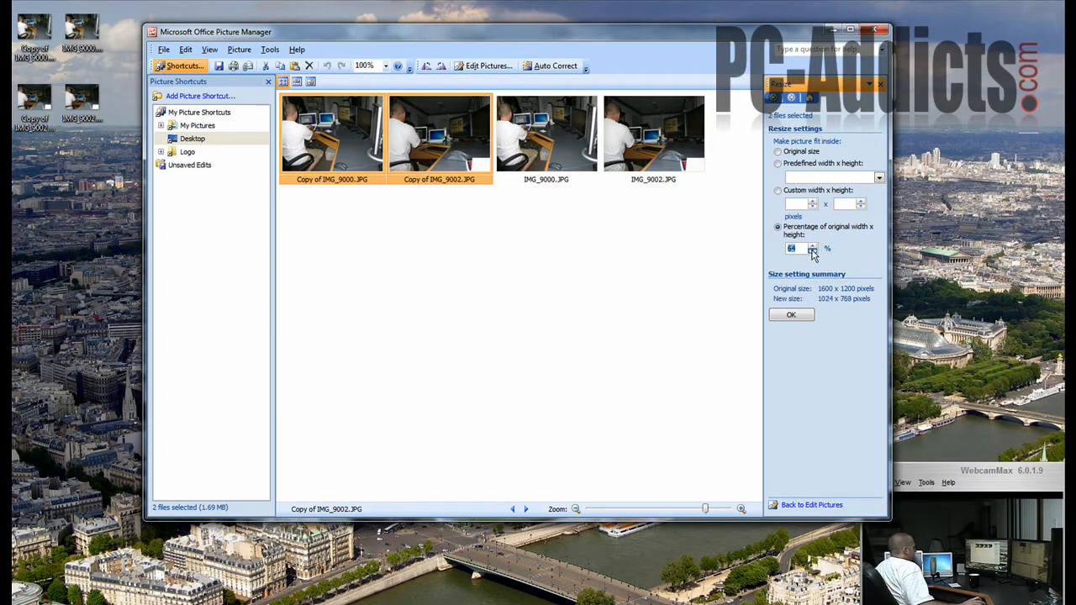
click(812, 250)
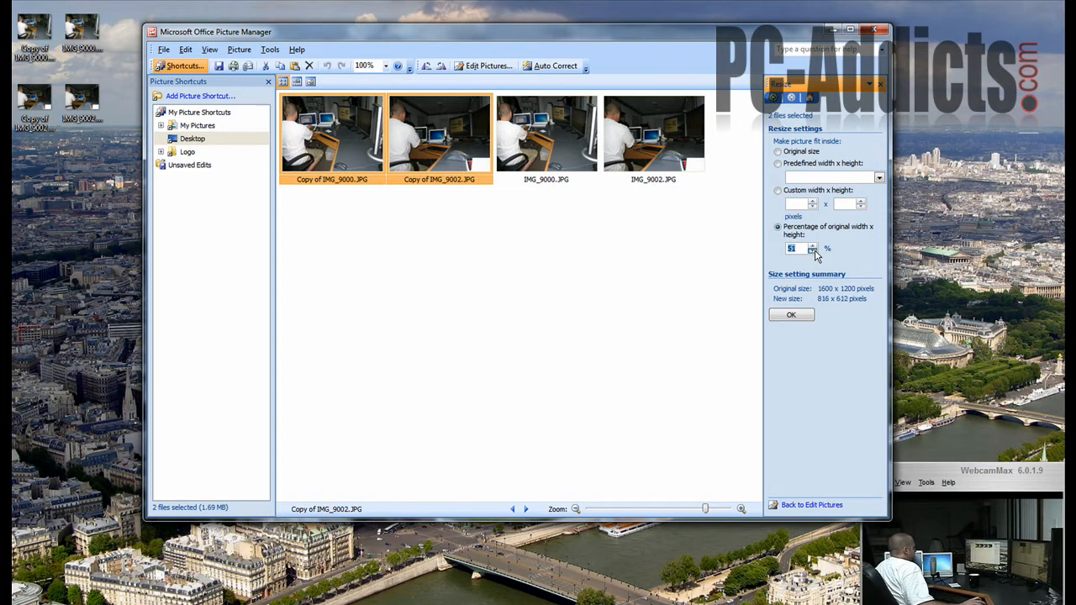
click(812, 252)
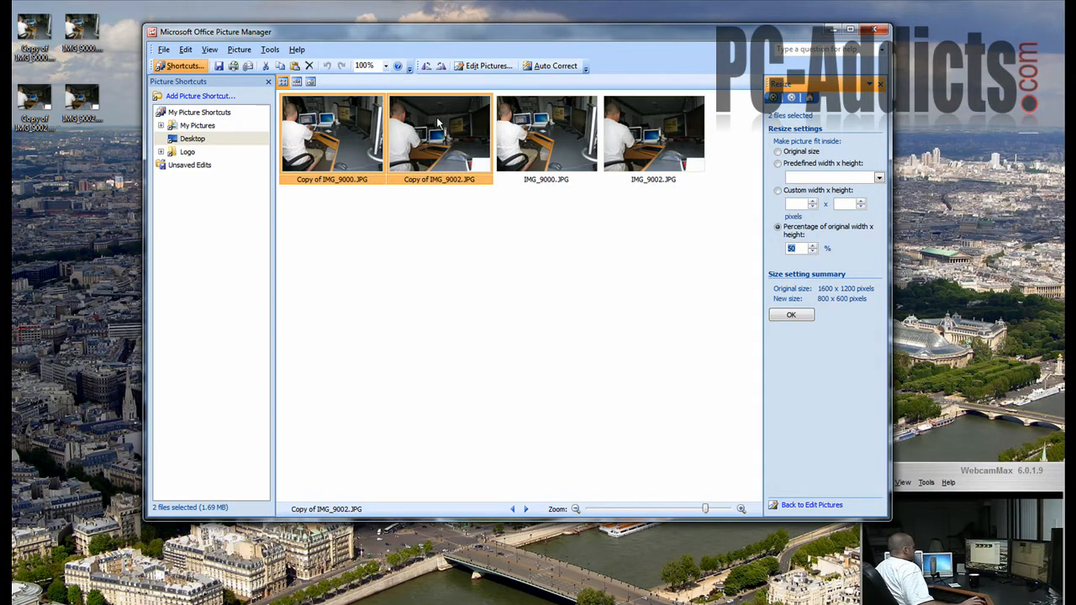
mouse_move(437, 126)
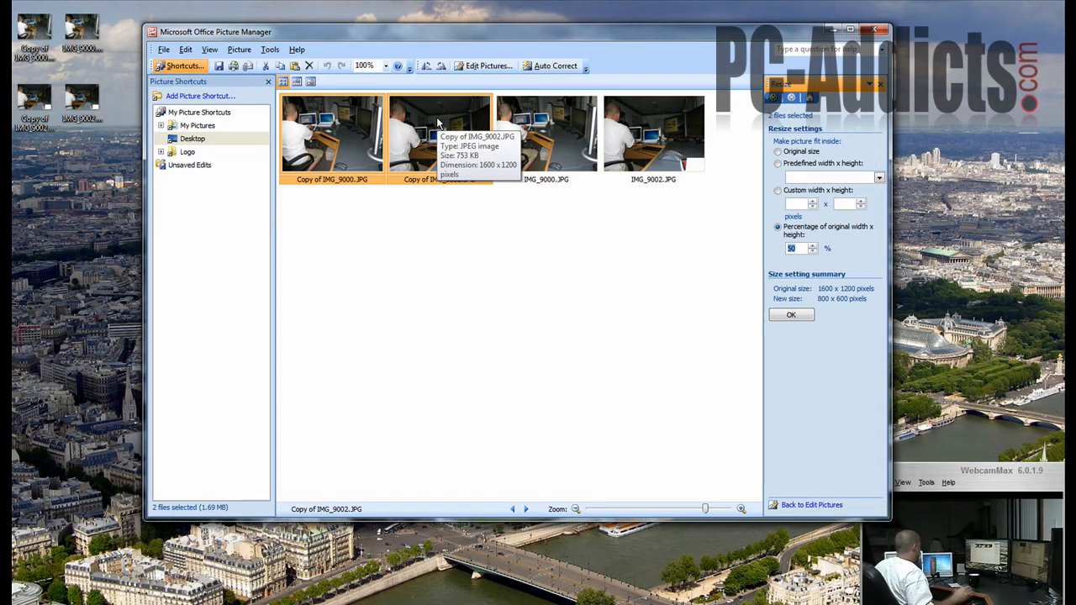
mouse_move(546, 135)
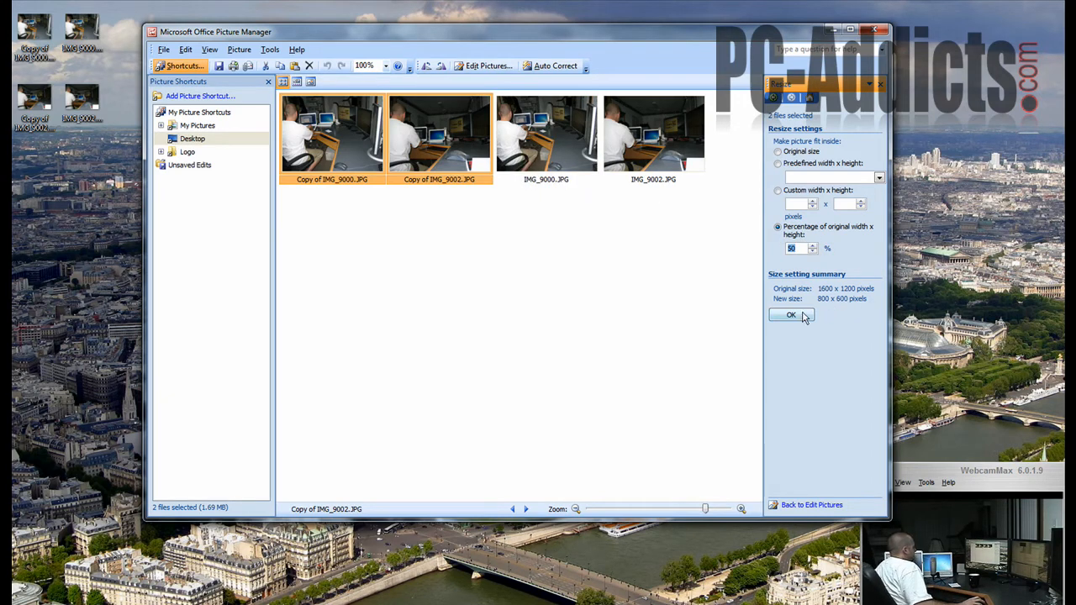
click(791, 315)
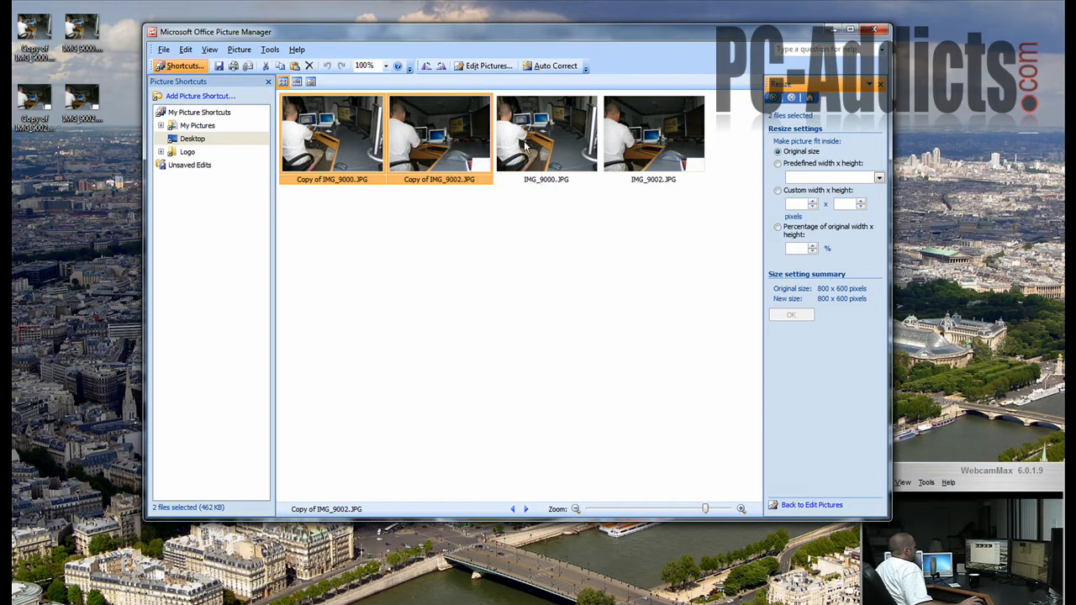
- Verify Copy of IMG_9002.JPG is 800 x 600, select it, and return to editing tools
click(653, 133)
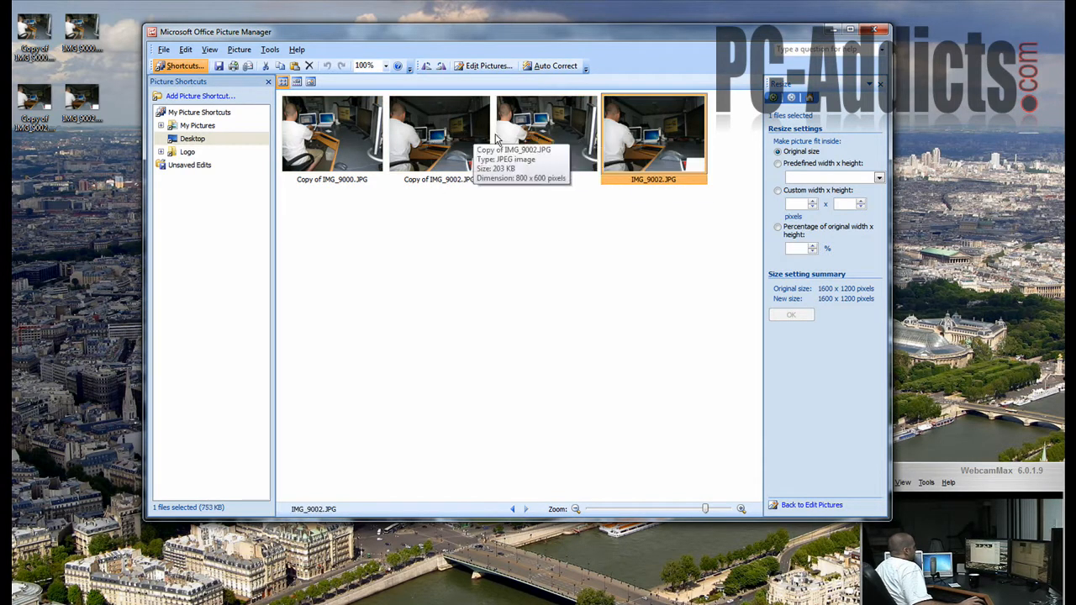
mouse_move(546, 134)
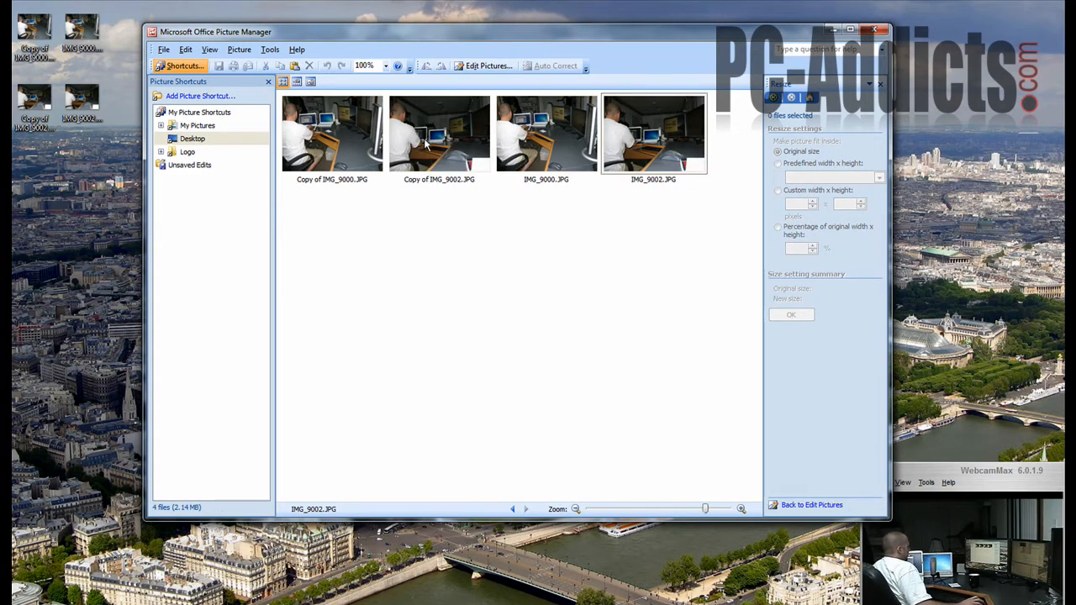
mouse_move(546, 133)
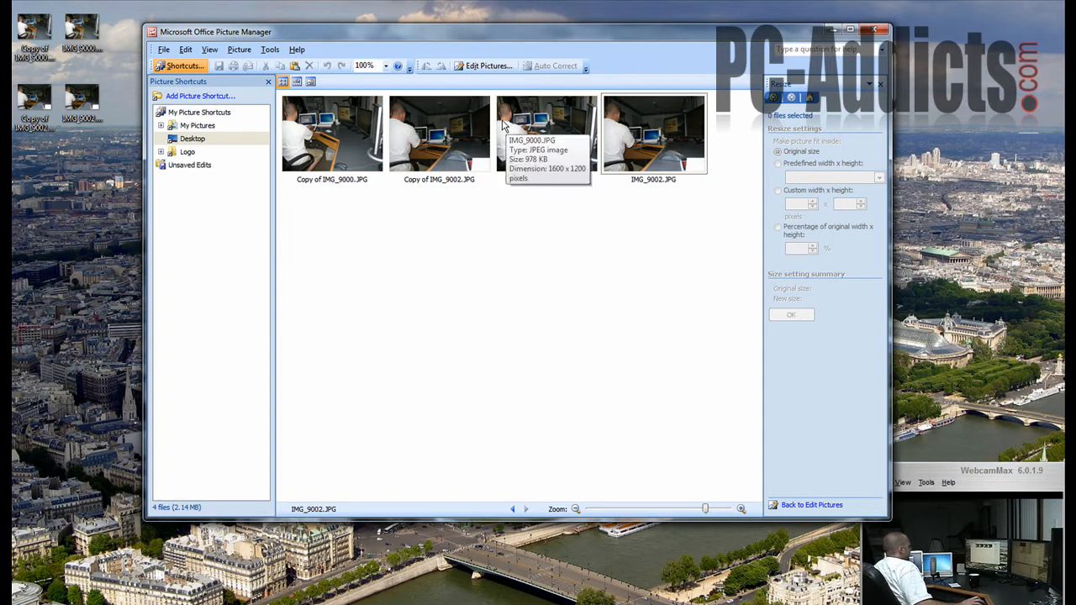
click(439, 133)
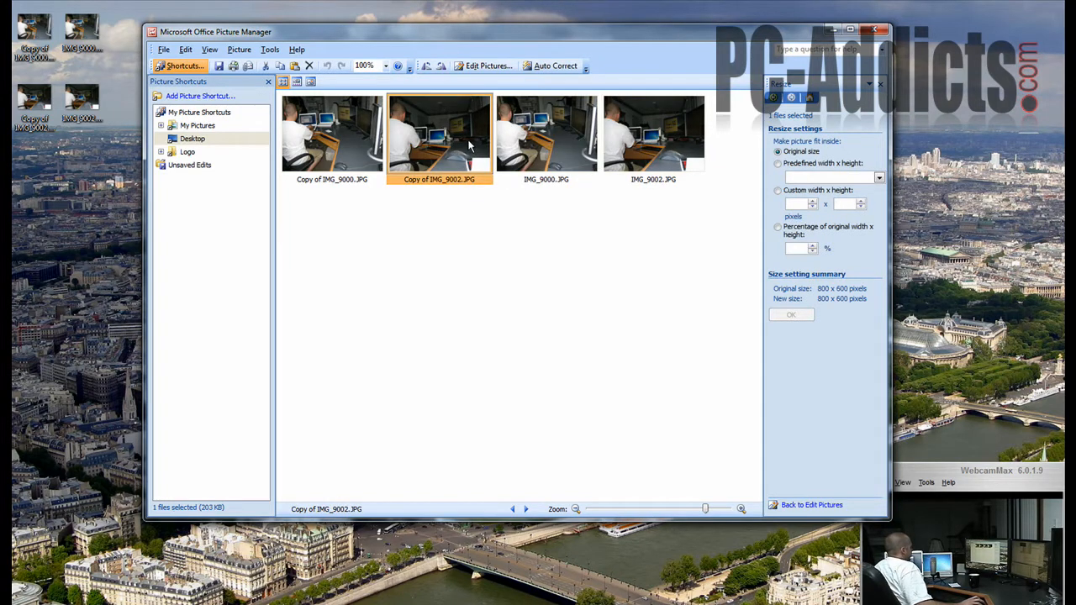
click(811, 505)
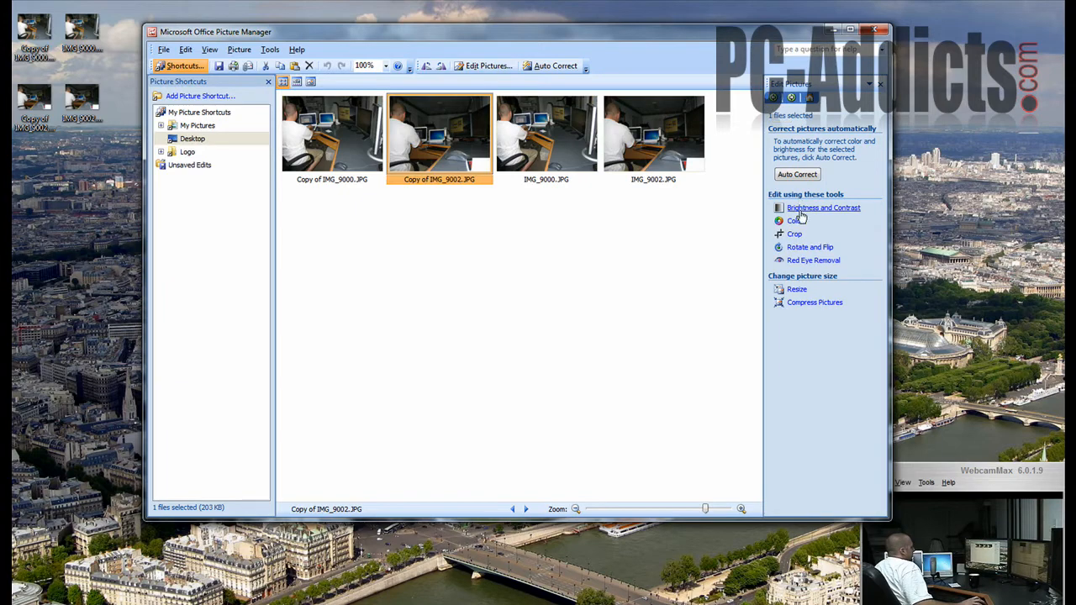
- Crop Copy of IMG_9002.JPG to 596 x 447 around the man, laptops and monitor
click(795, 234)
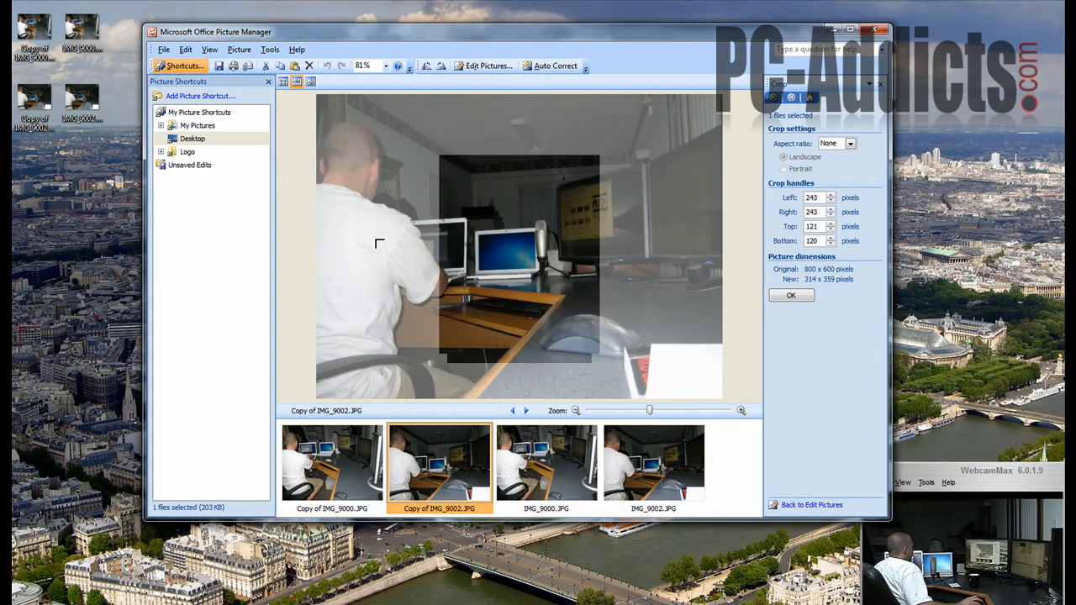
drag(574, 149, 574, 149)
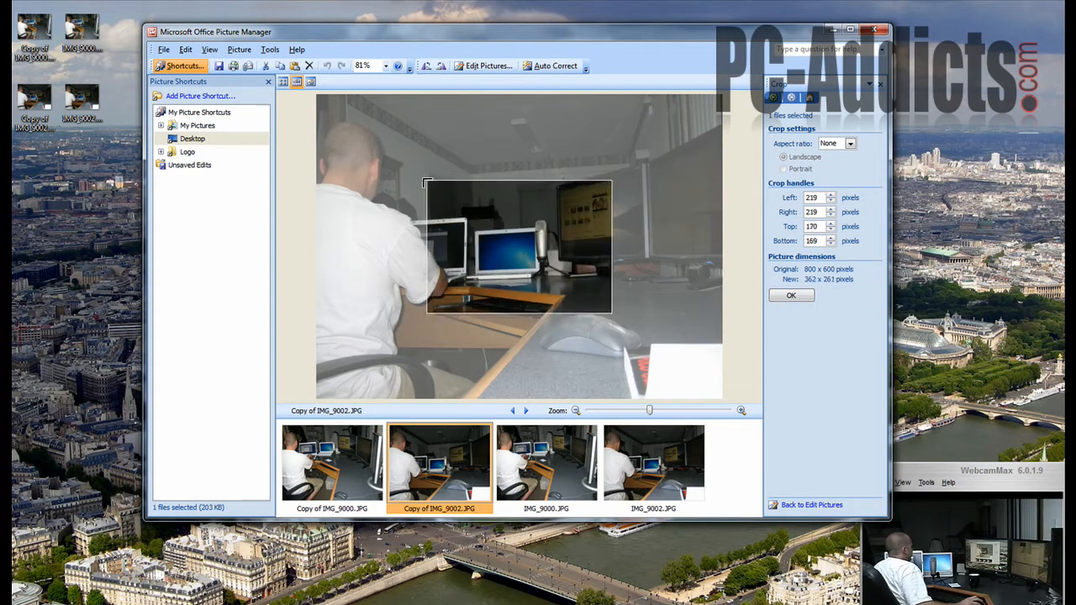
drag(426, 183, 404, 160)
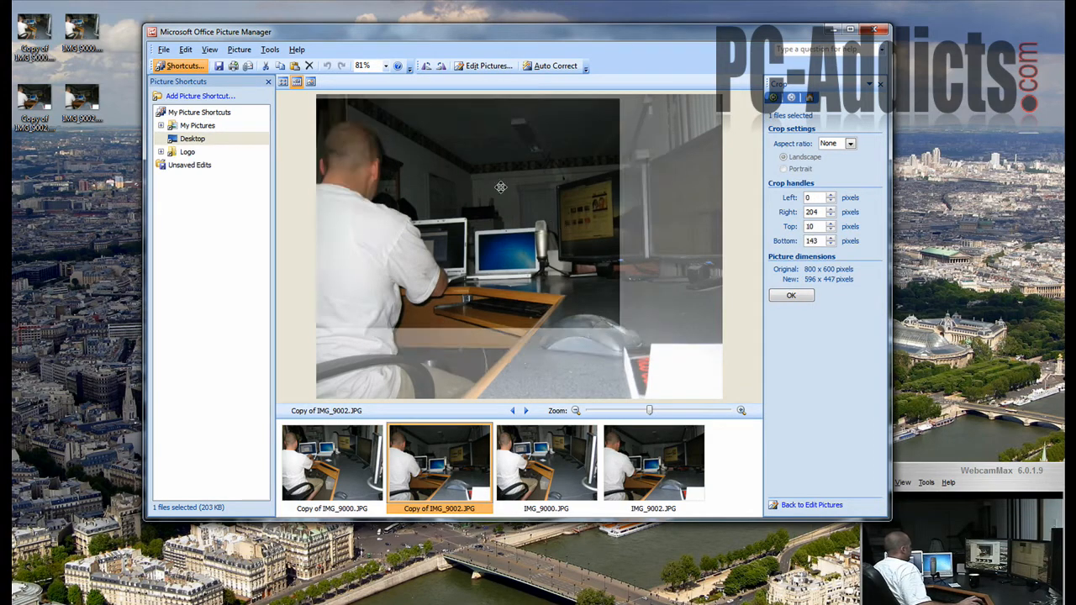
drag(323, 108, 624, 339)
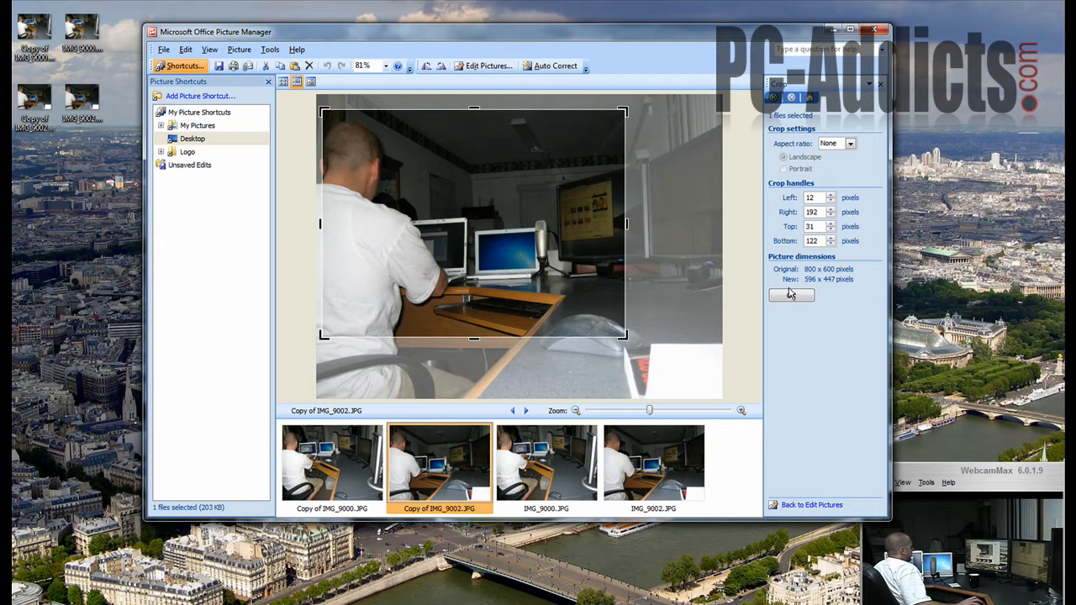
click(790, 295)
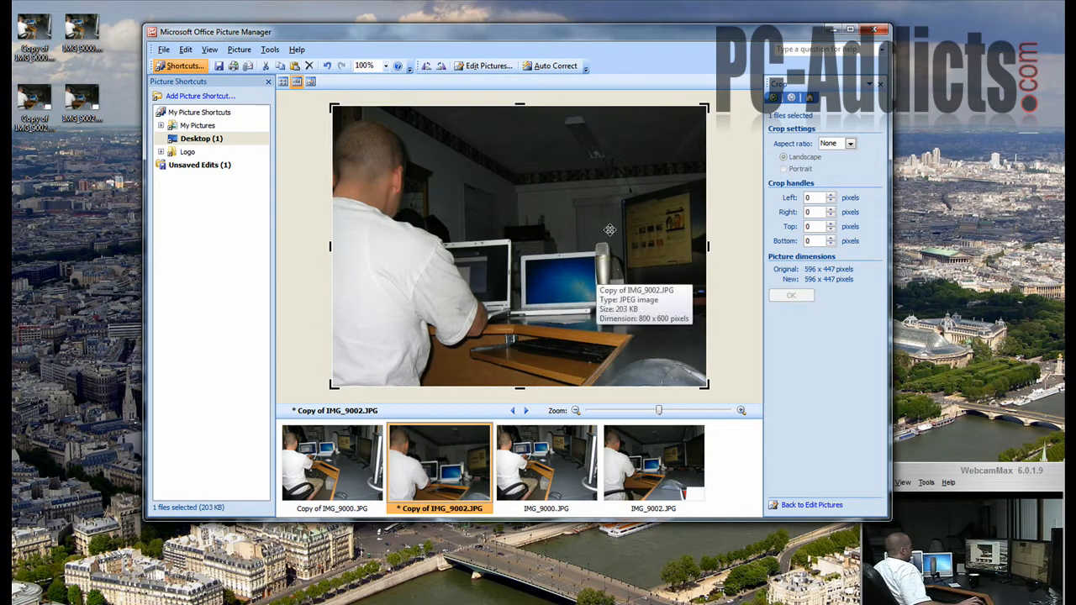
mouse_move(488, 284)
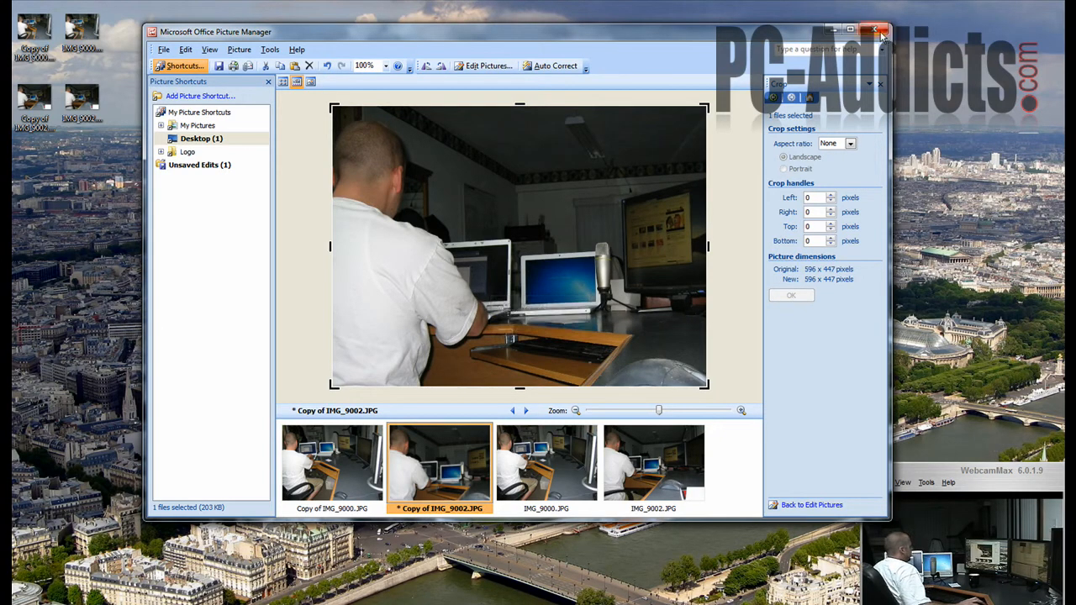
- Close Picture Manager, saving the cropped copy at the prompt
click(874, 31)
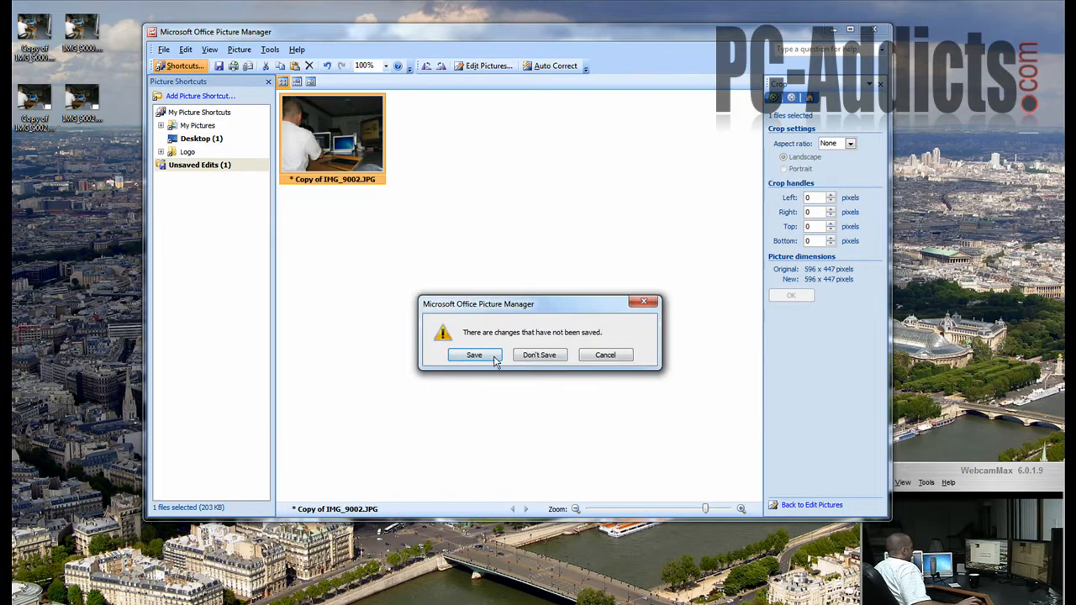
click(538, 353)
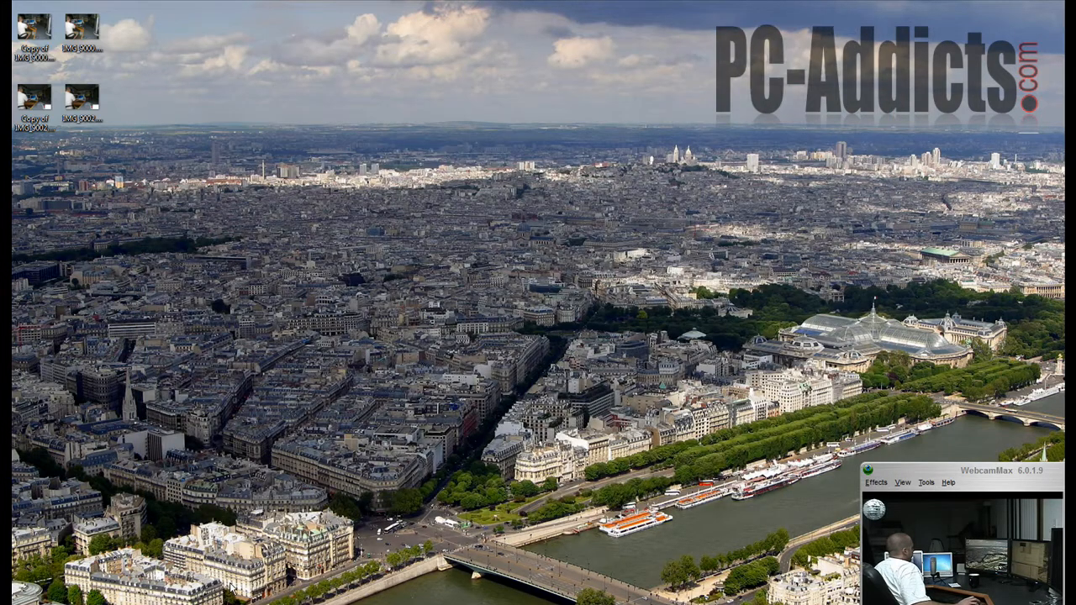